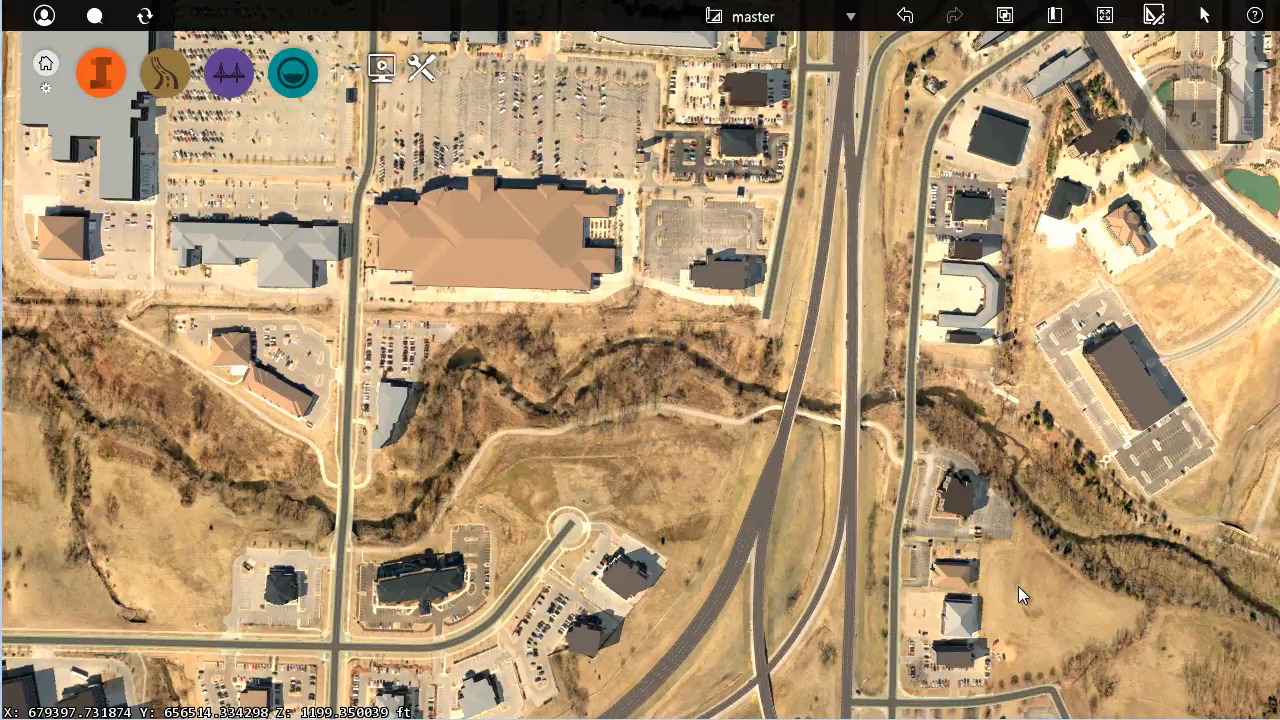
pyautogui.moveTo(1014, 596)
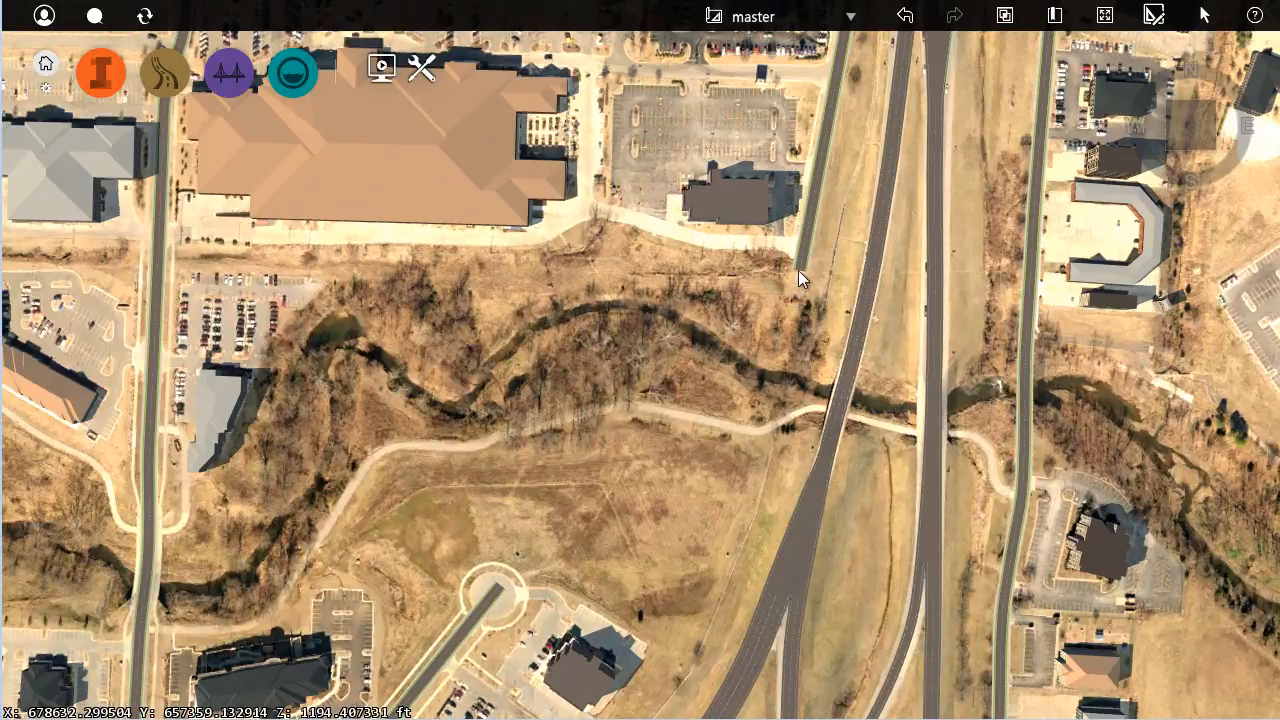
pyautogui.moveTo(560, 504)
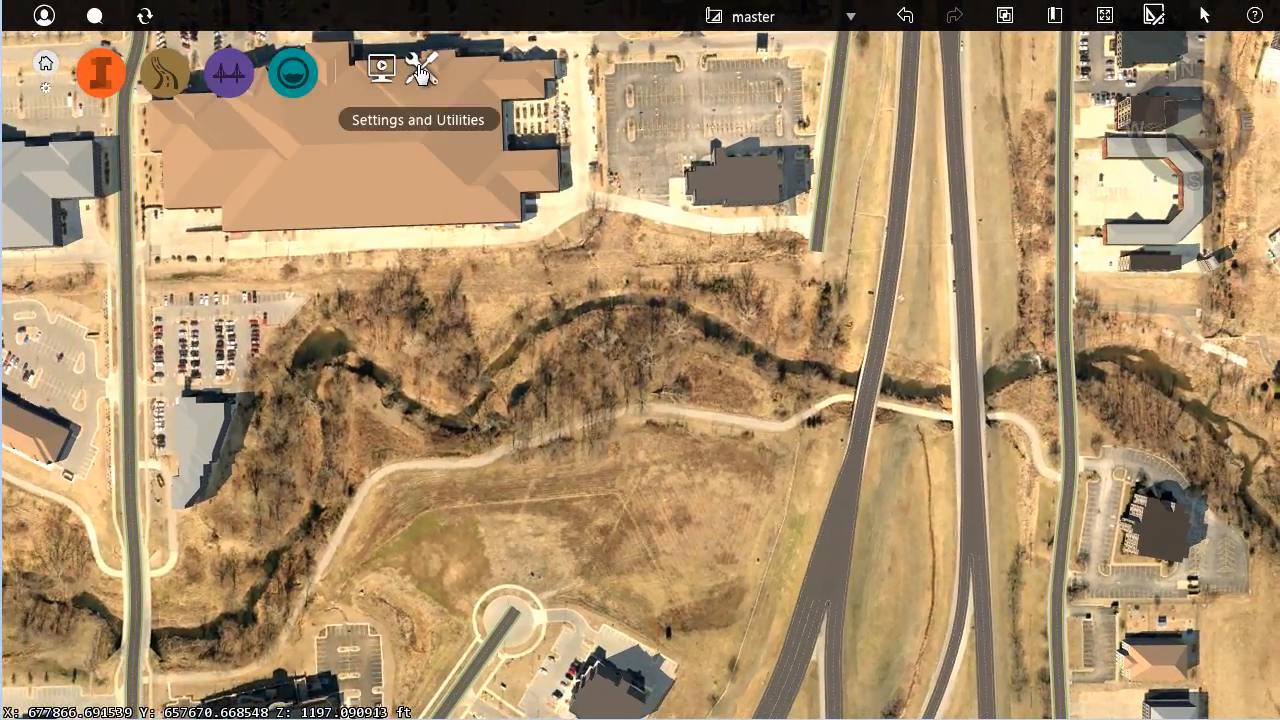
# Save custom_road and export it as custom_road.imx to the Desktop sample folder.
pyautogui.click(420, 68)
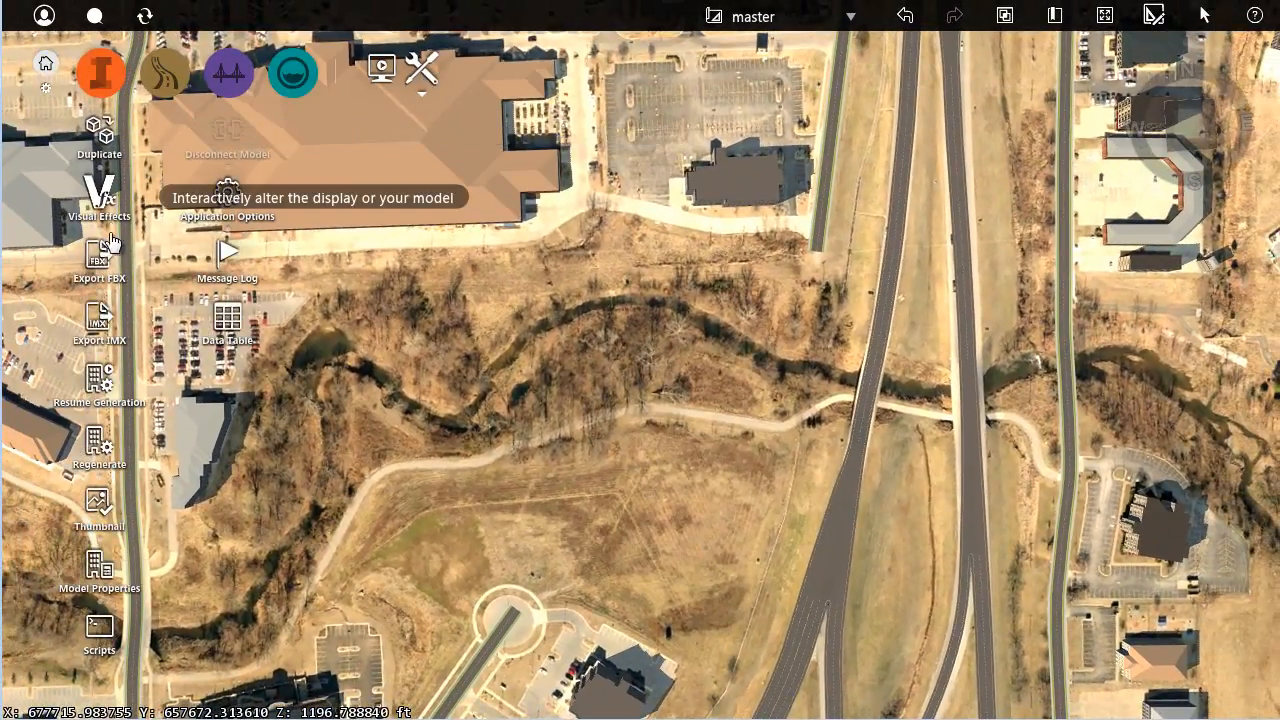
pyautogui.moveTo(100, 320)
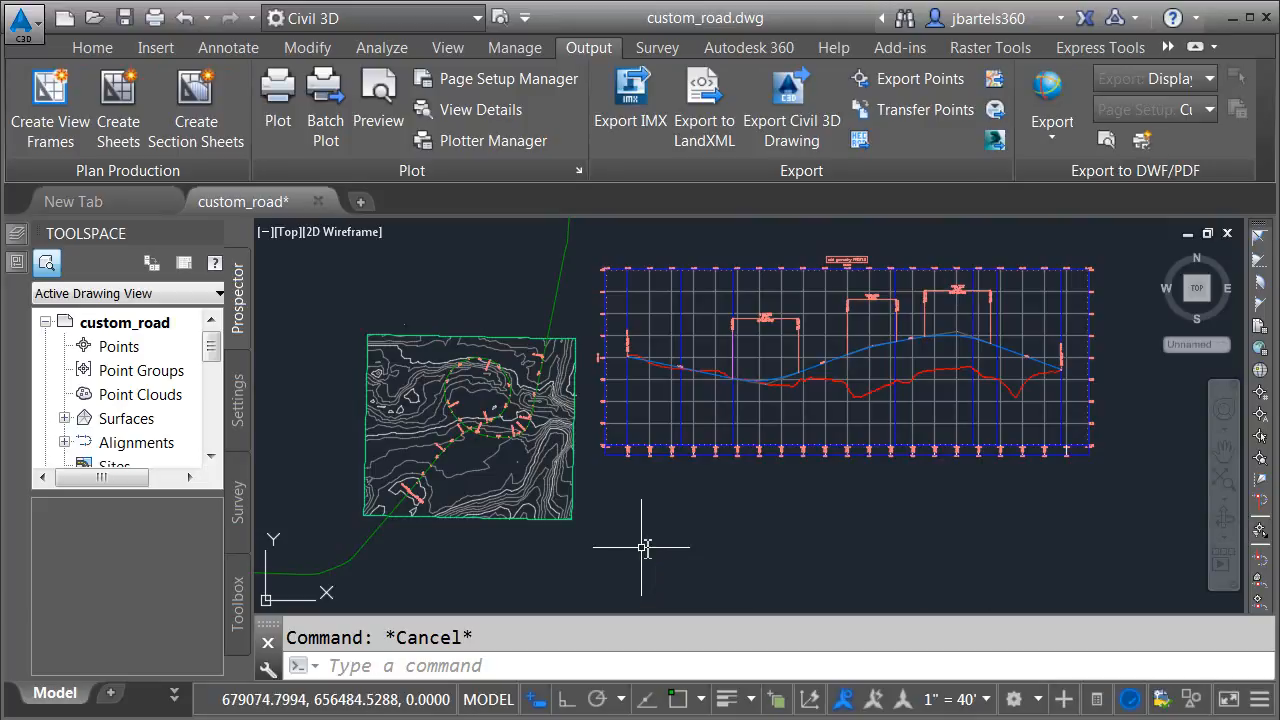
pyautogui.moveTo(660, 548)
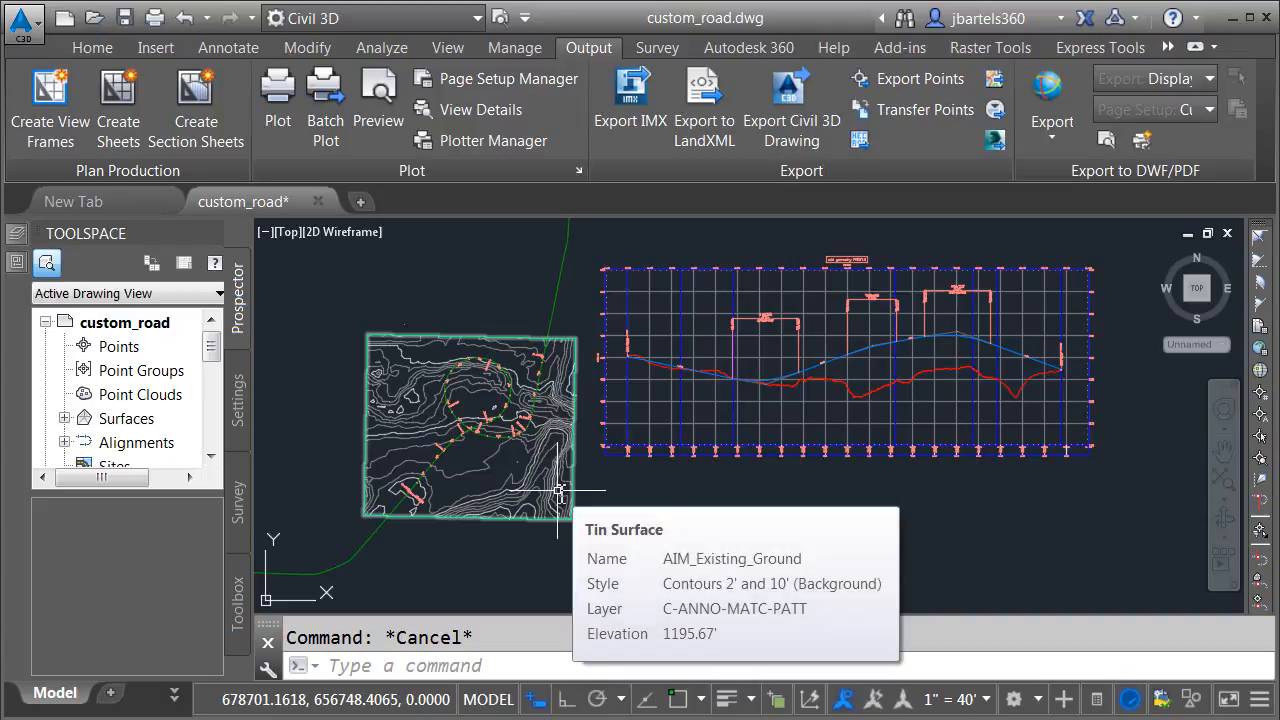
pyautogui.moveTo(558, 304)
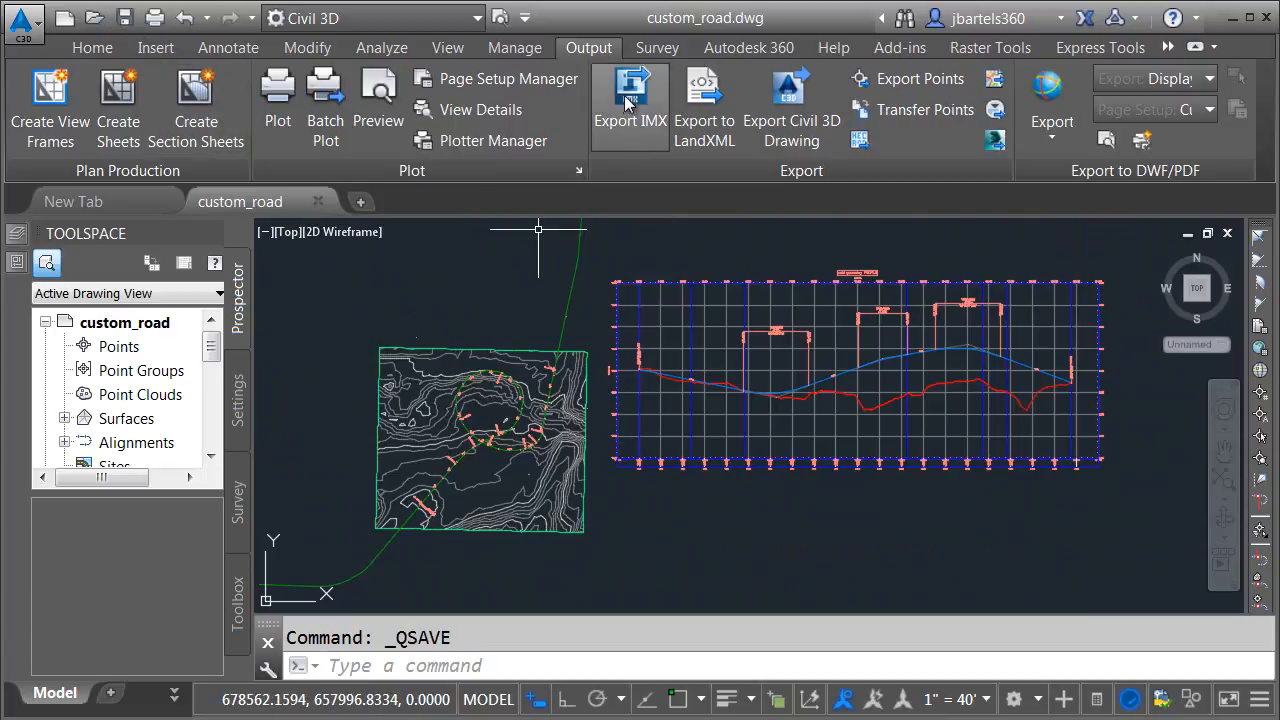
pyautogui.click(630, 100)
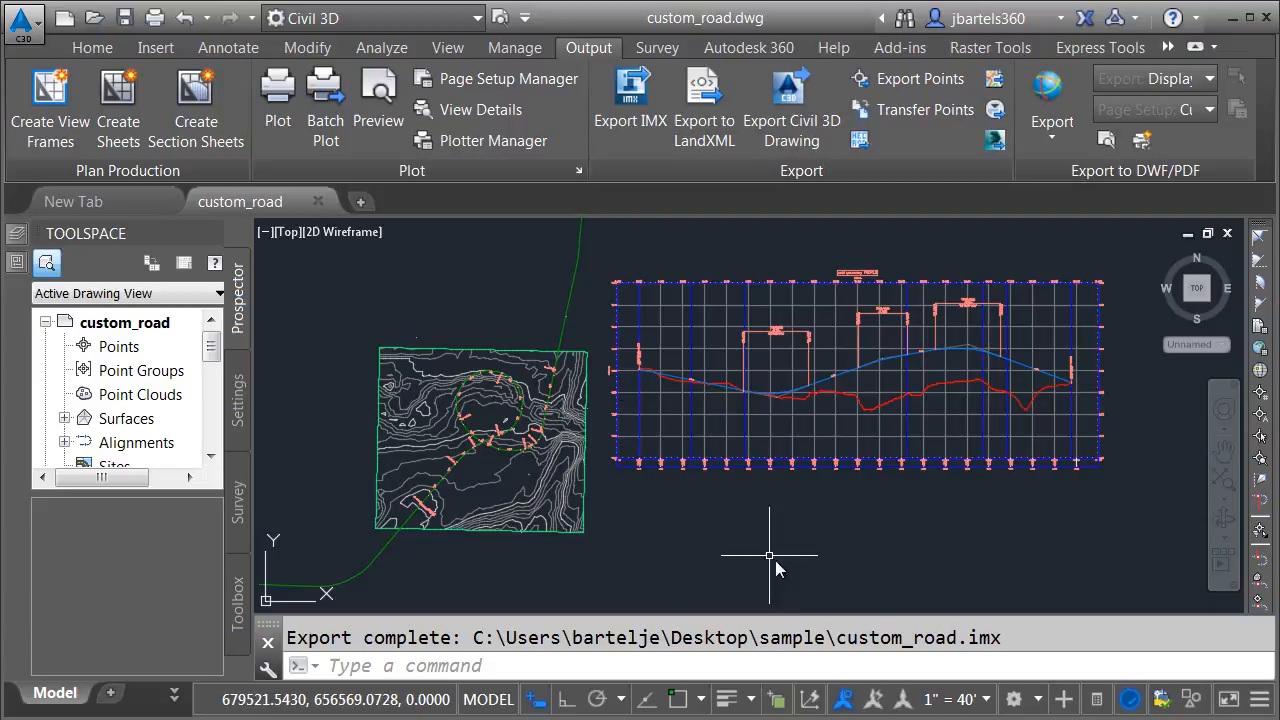
pyautogui.moveTo(744, 548)
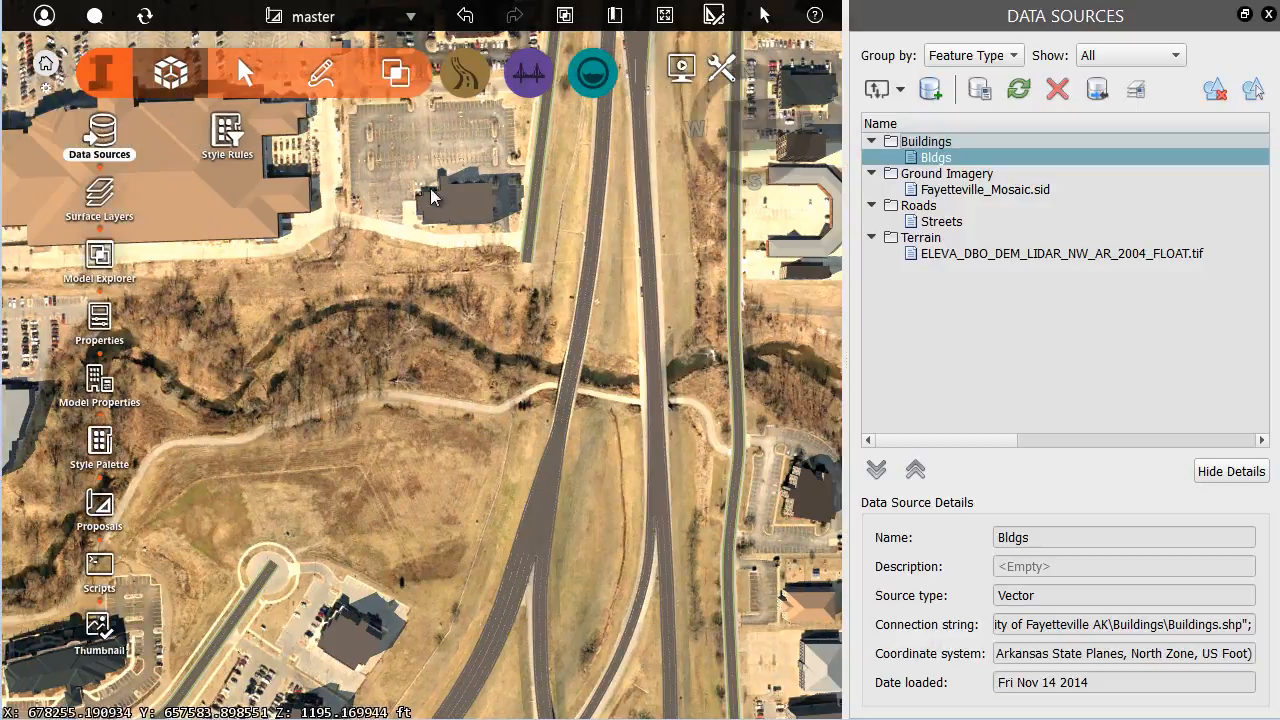
# Add custom_road.imx as an Autodesk IMX data source, importing the roads but not the surfaces.
pyautogui.click(900, 88)
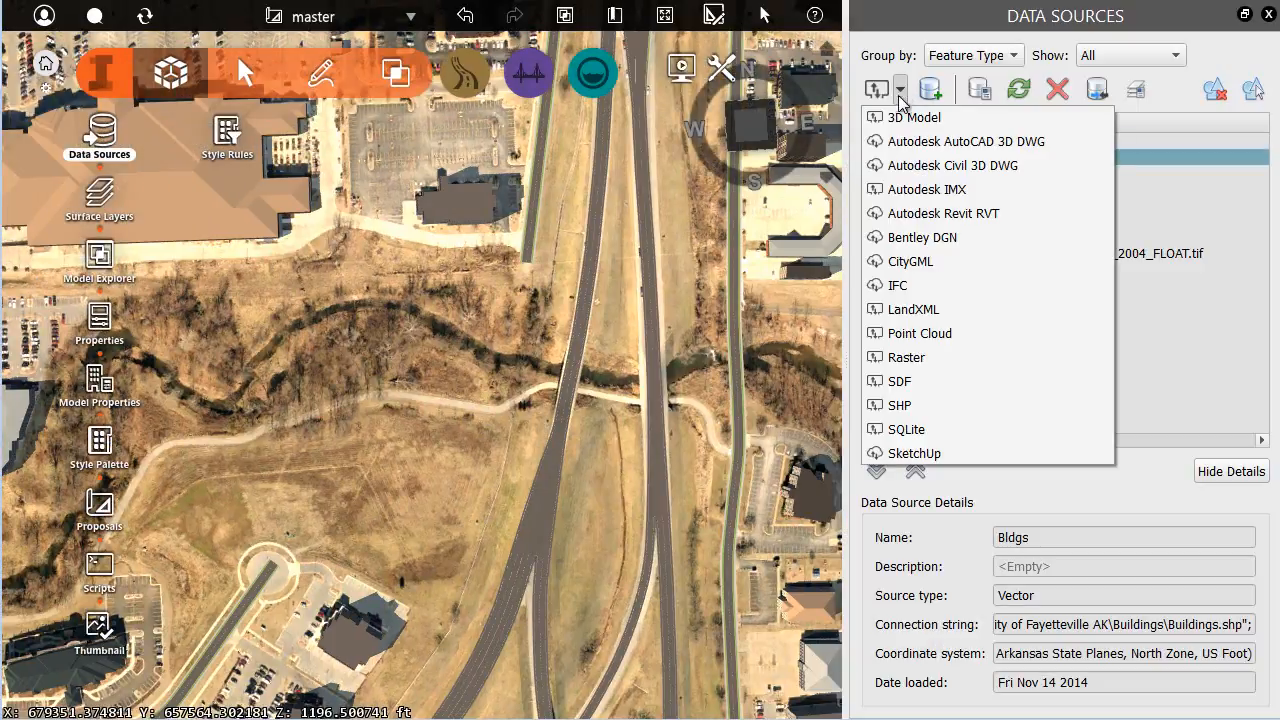
pyautogui.click(924, 188)
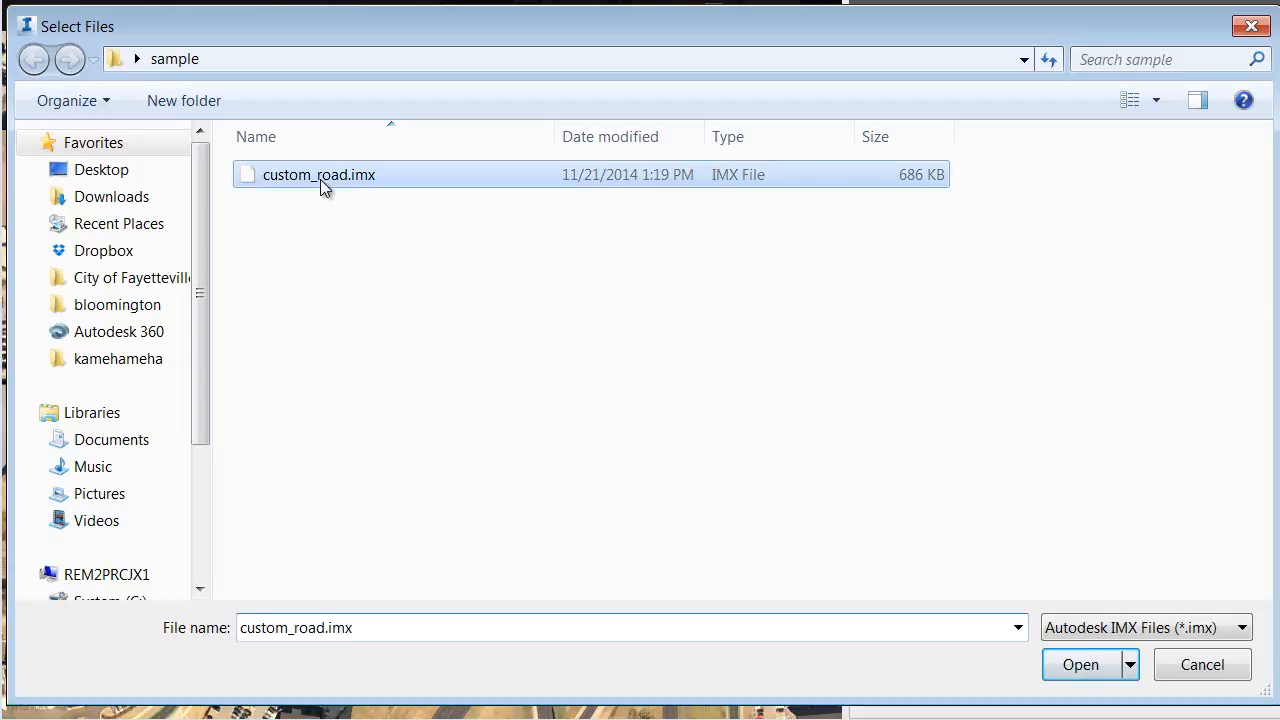
pyautogui.click(1080, 664)
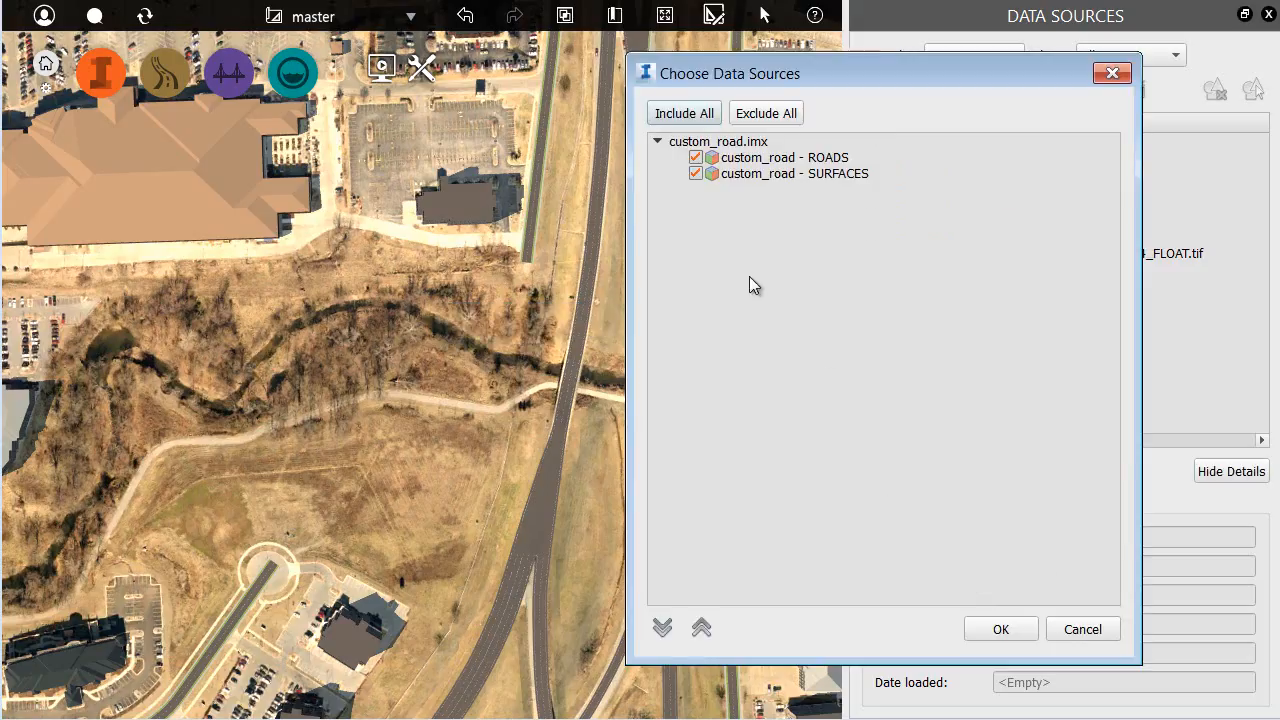
pyautogui.click(696, 172)
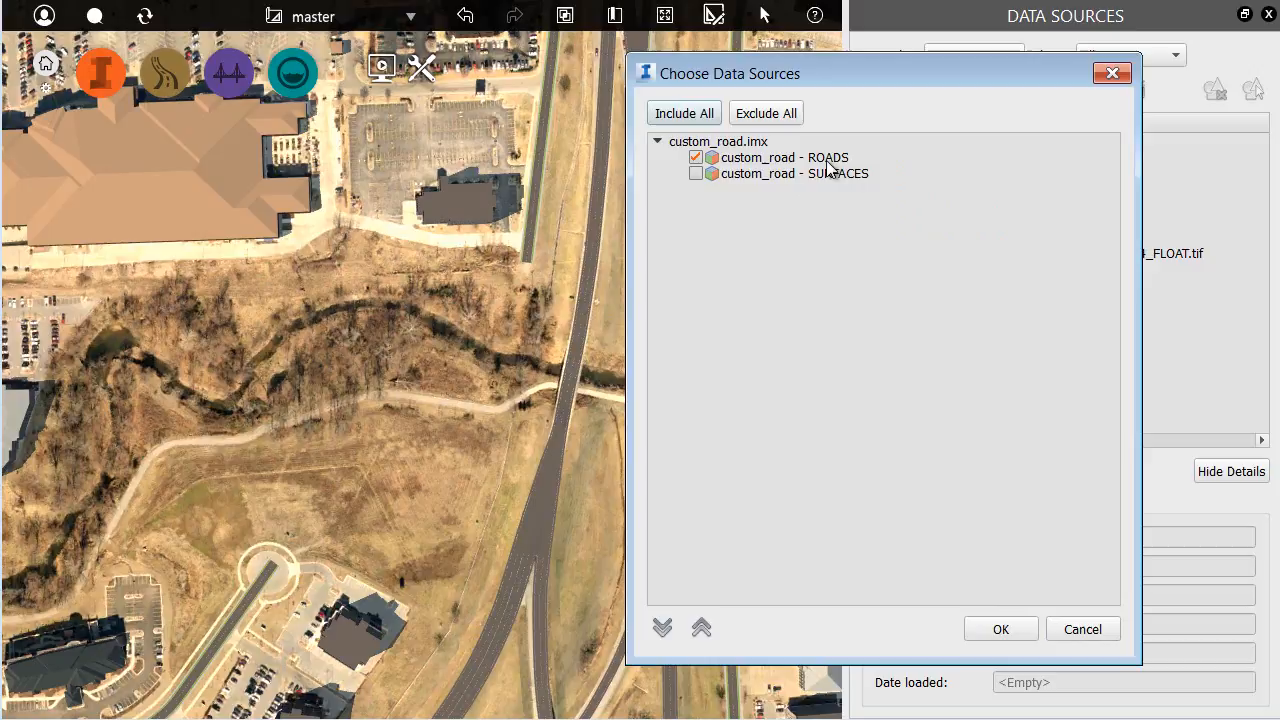
pyautogui.moveTo(890, 510)
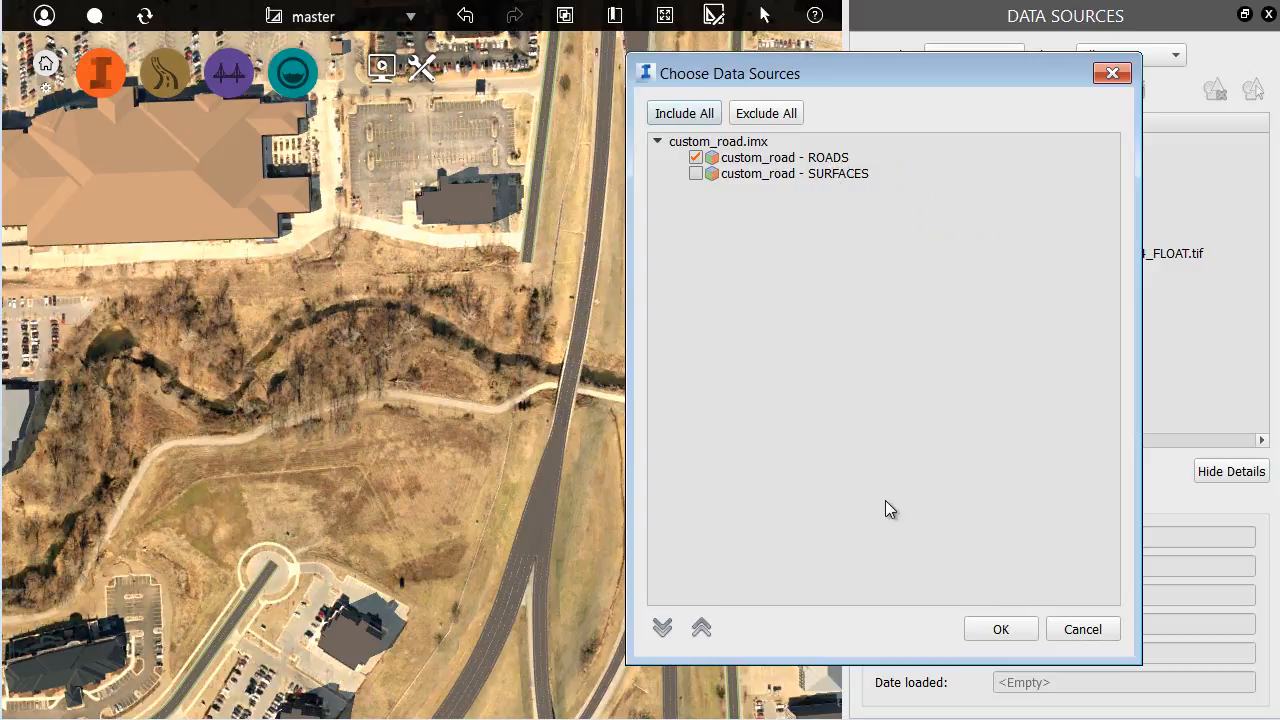
pyautogui.click(1000, 628)
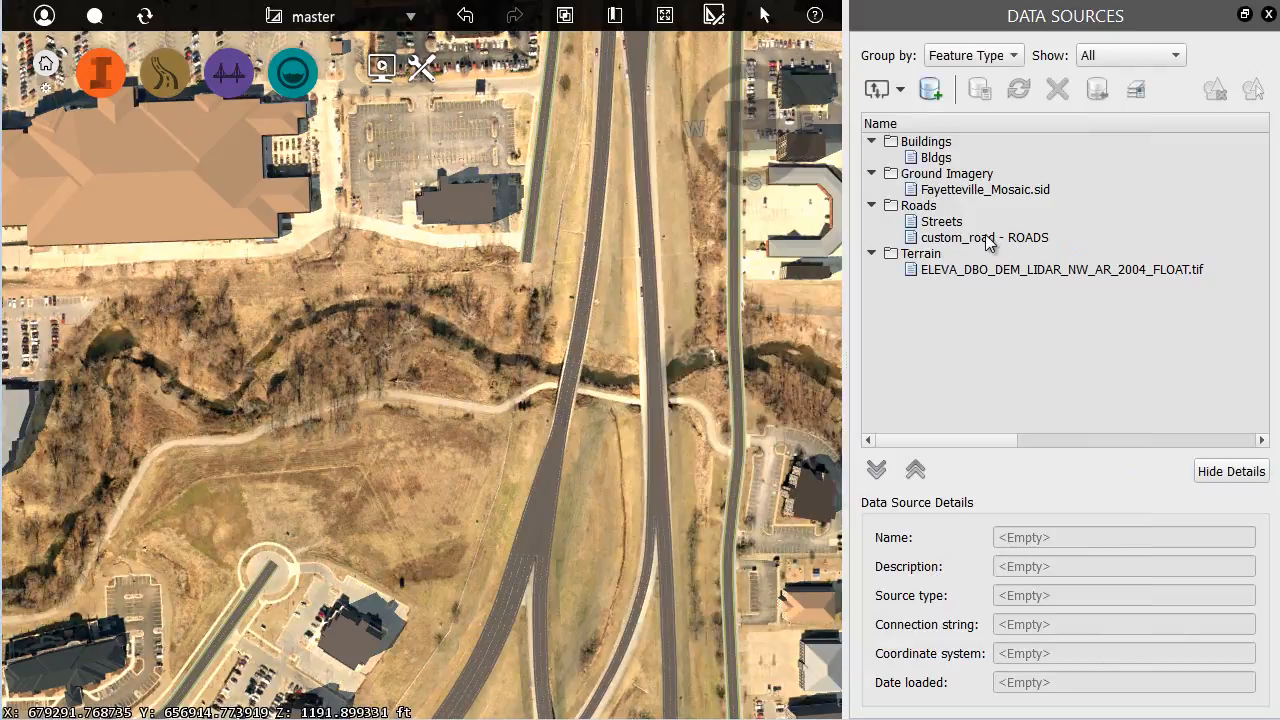
# Give the custom_road ROADS source the Street with Sidewalks rule style and refresh it into the model.
pyautogui.click(984, 236)
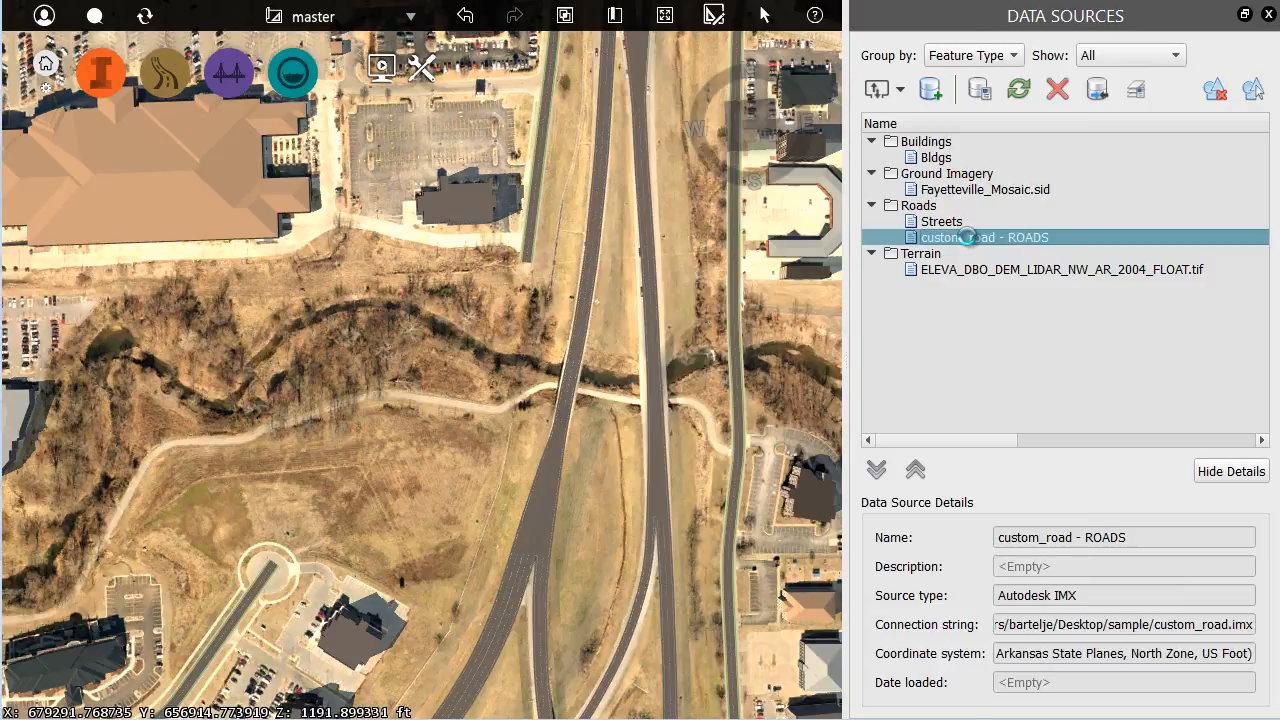
pyautogui.doubleClick(984, 236)
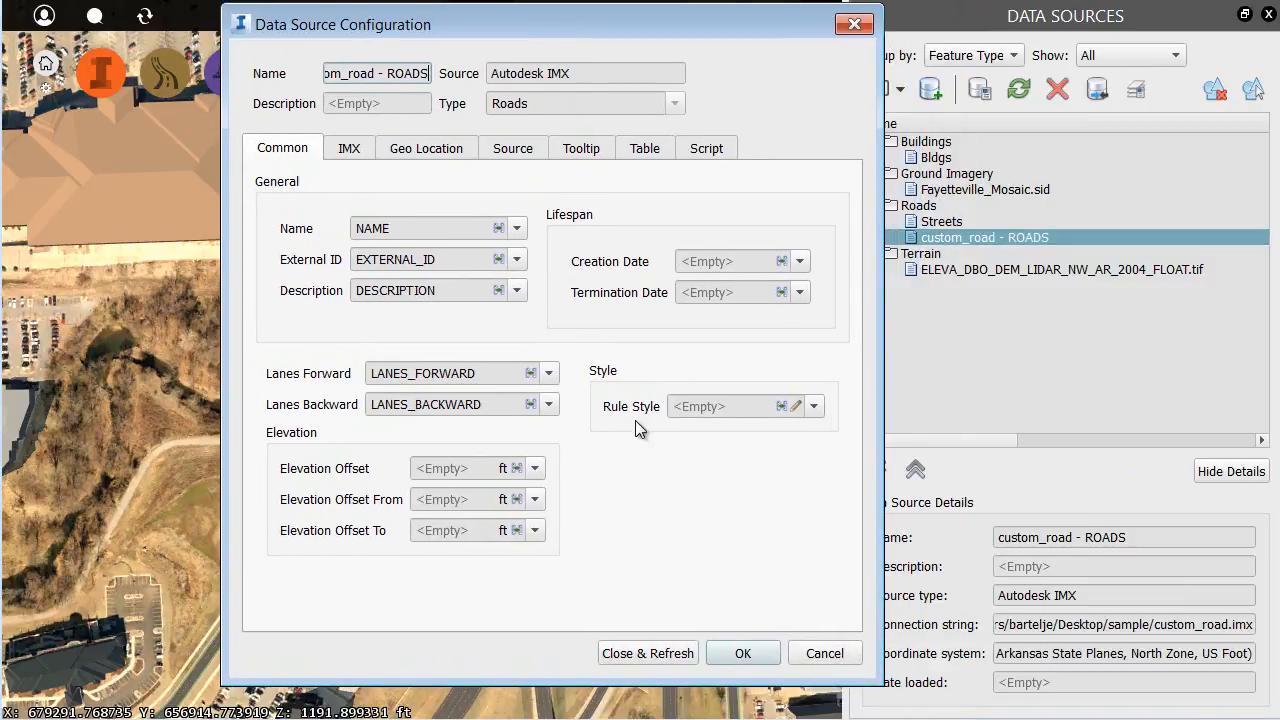
pyautogui.click(812, 406)
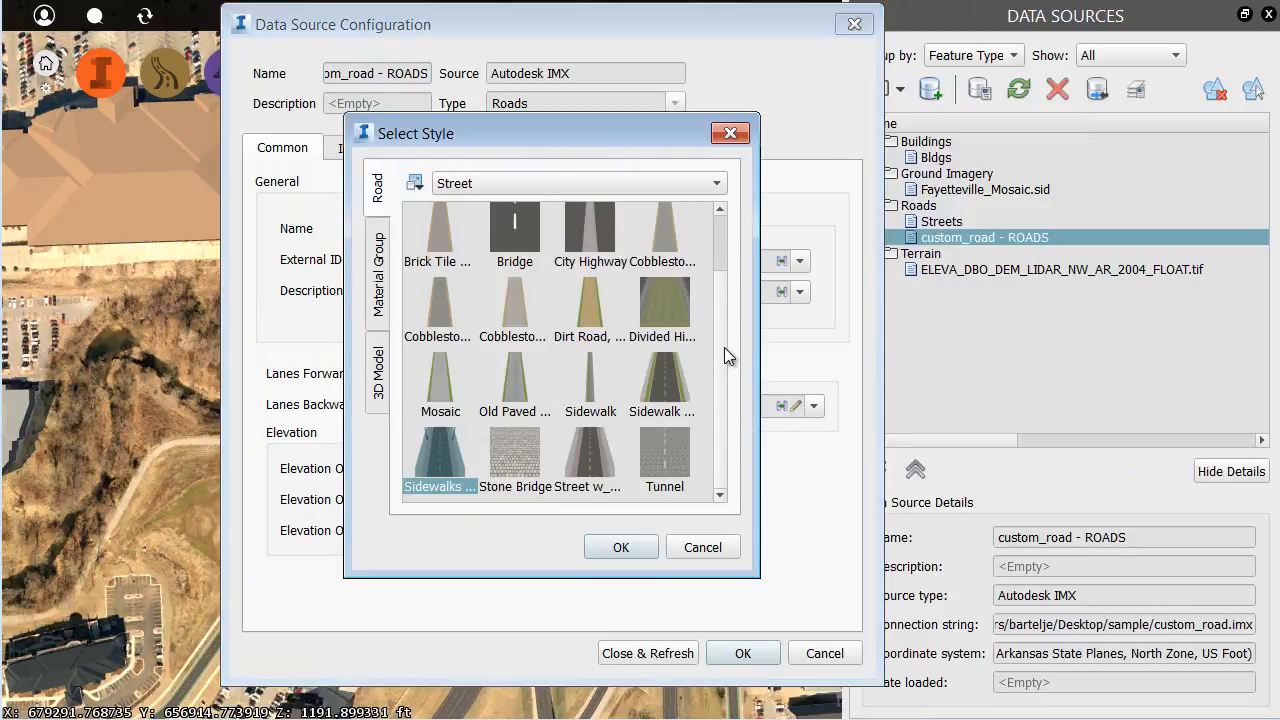
pyautogui.click(590, 456)
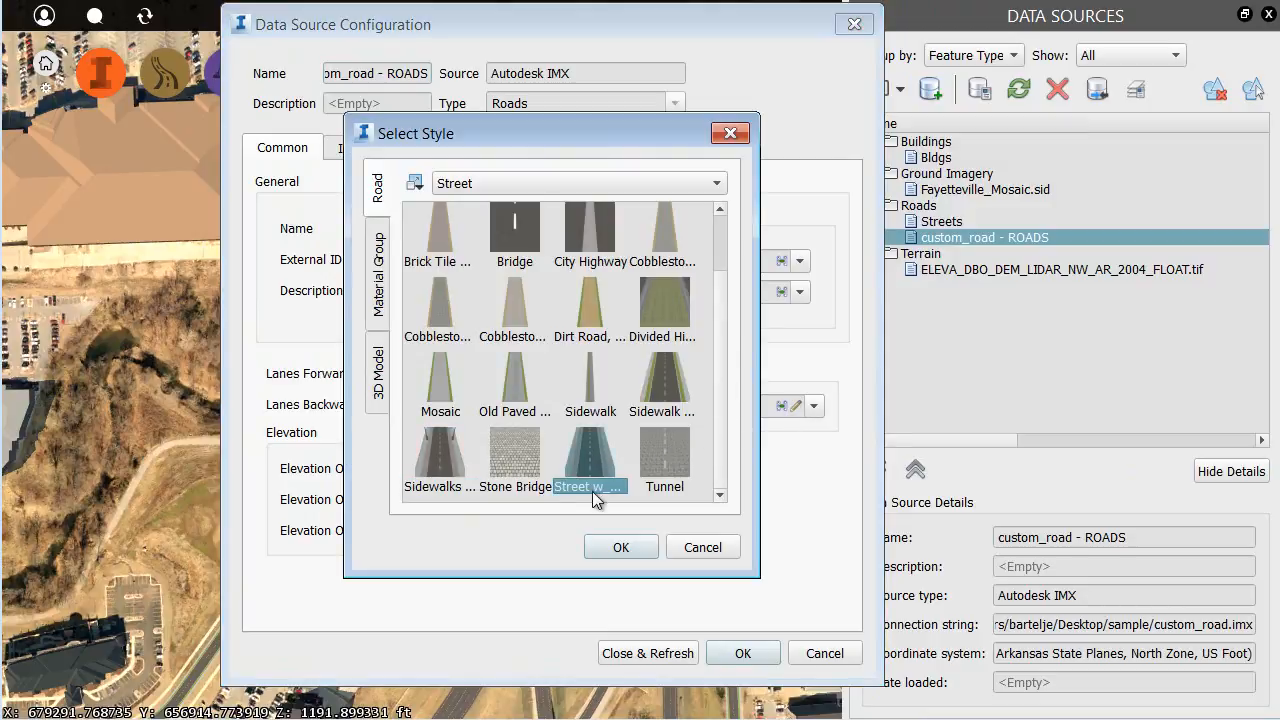
pyautogui.click(620, 548)
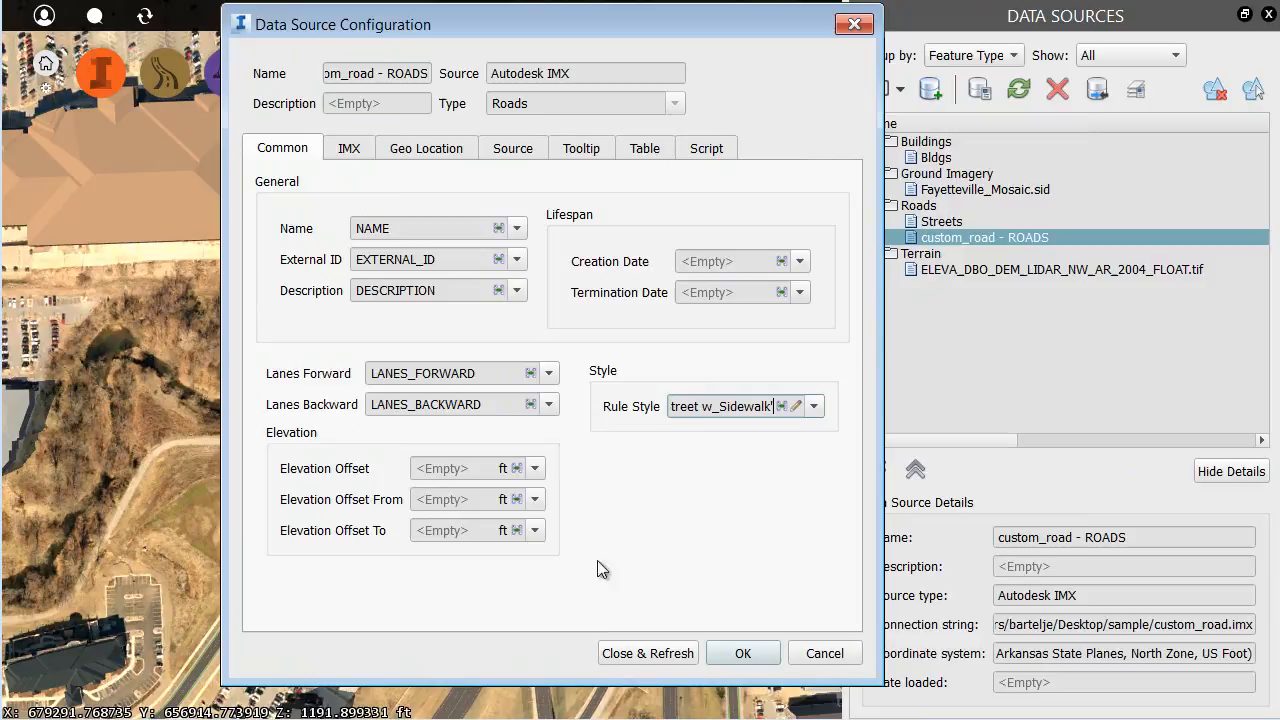
pyautogui.moveTo(608, 630)
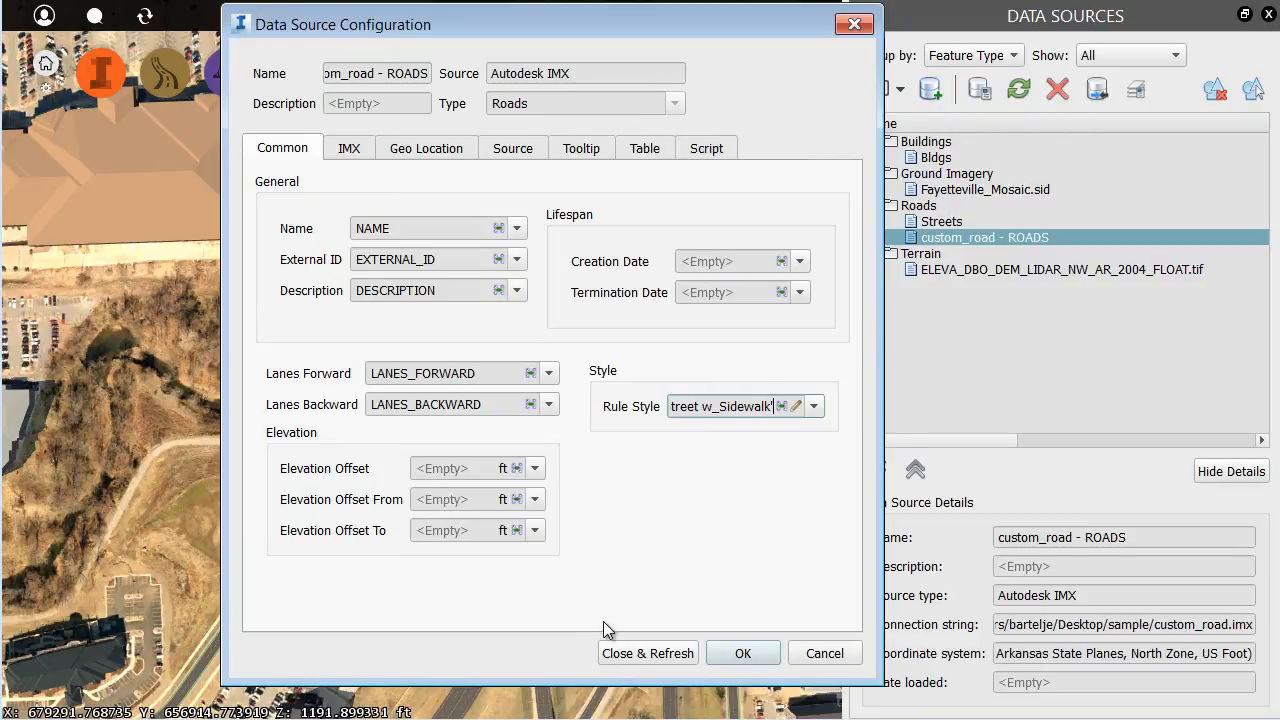
pyautogui.click(648, 652)
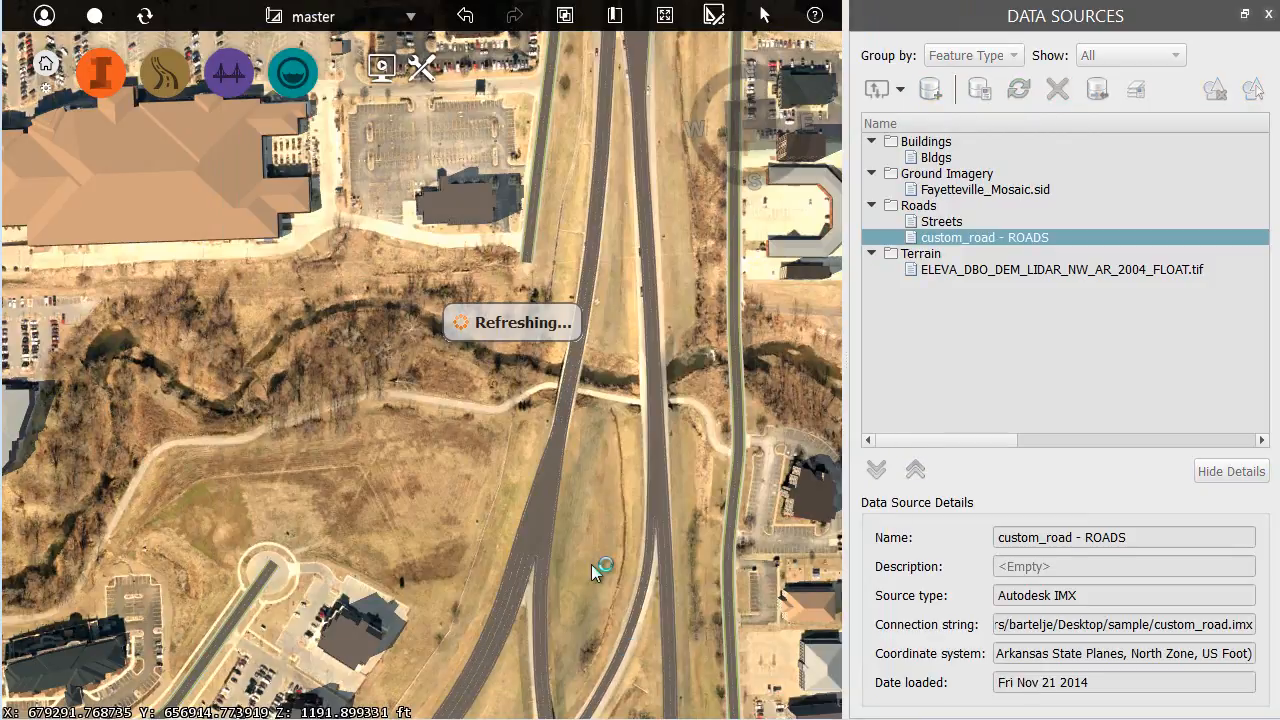
pyautogui.click(1018, 88)
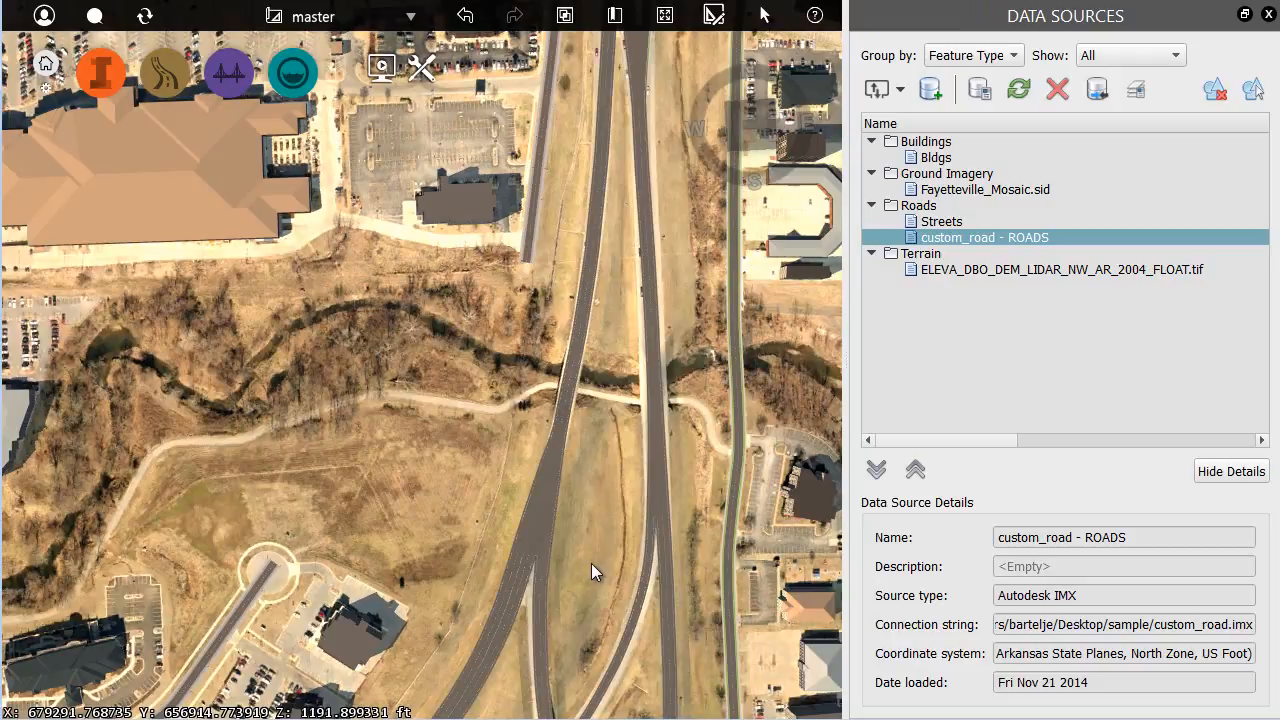
pyautogui.moveTo(444, 358)
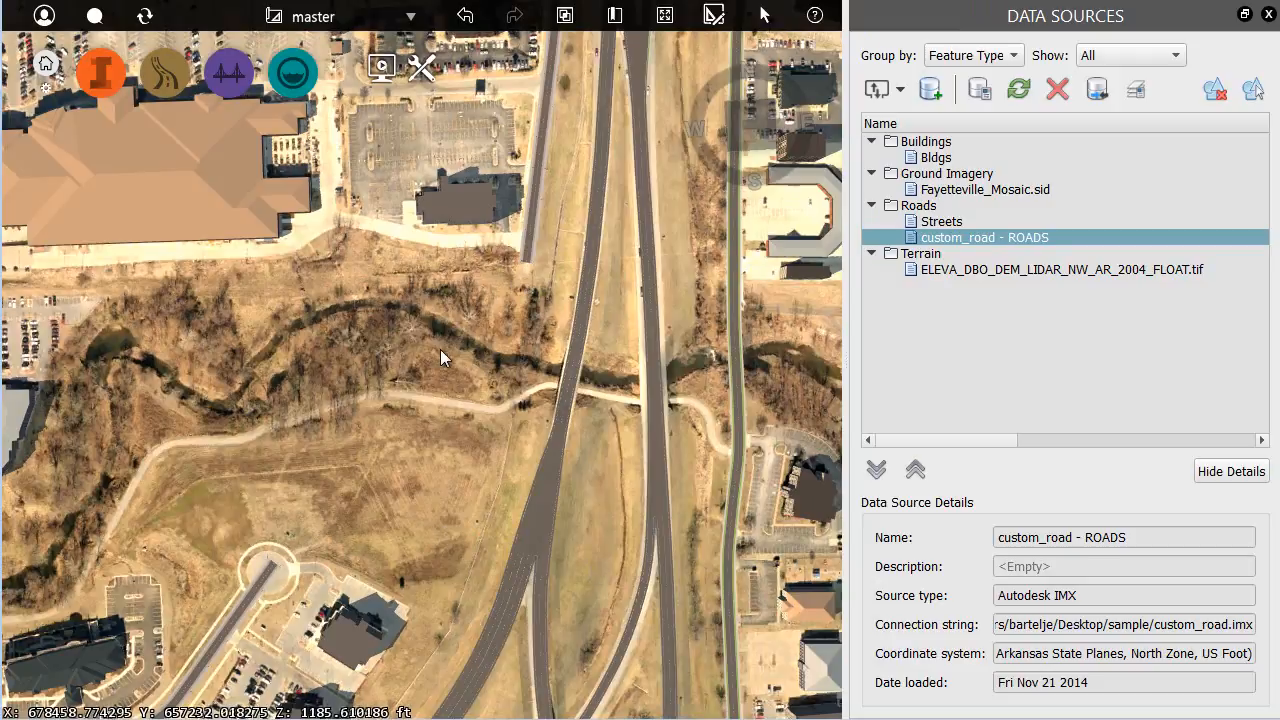
pyautogui.moveTo(380, 496)
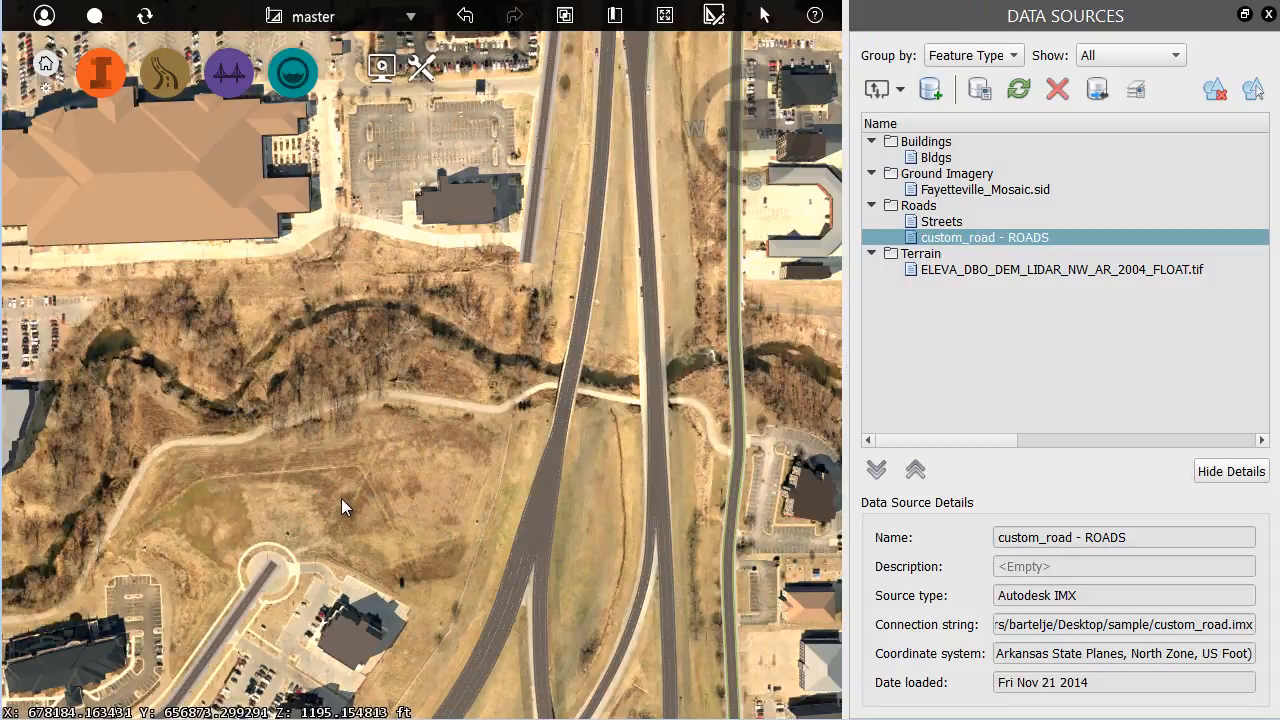
pyautogui.moveTo(380, 492)
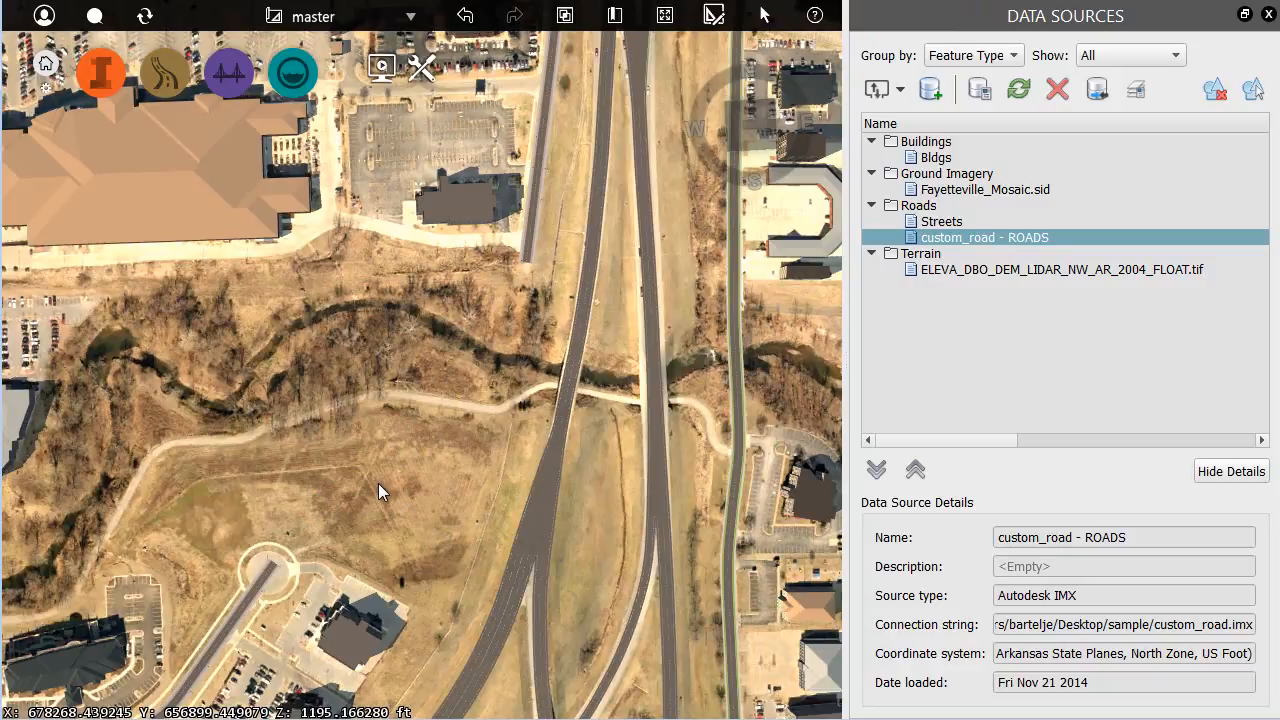
# Remove the custom_road ROADS data source from the model.
pyautogui.rightClick(984, 236)
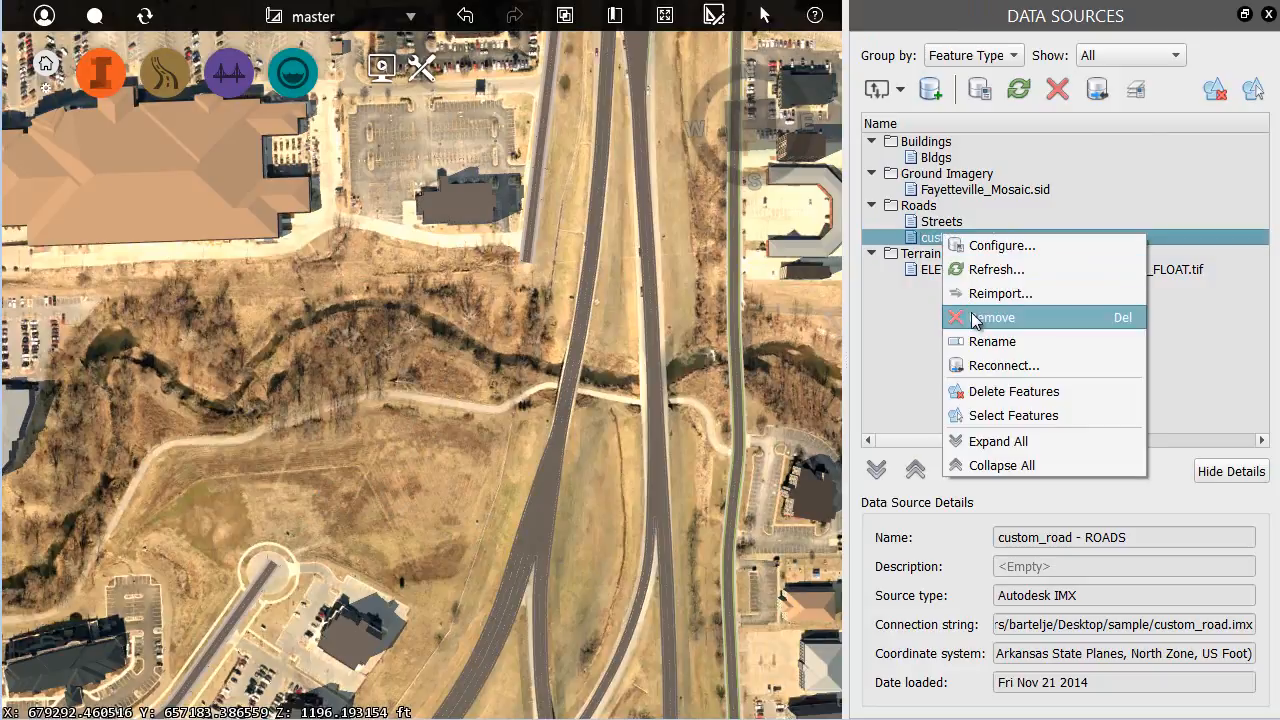
pyautogui.click(992, 316)
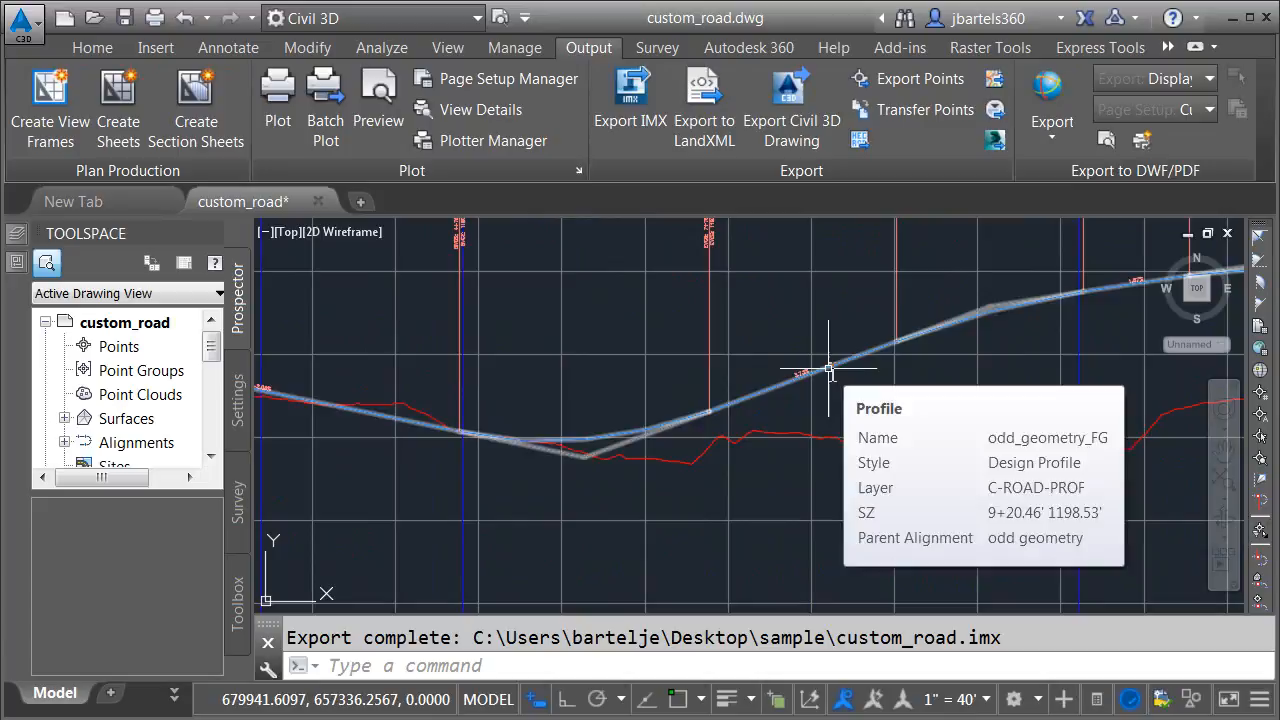
# Edit the Design Profile style so its 3D Chain draws in yellow in the Model view direction.
pyautogui.rightClick(800, 376)
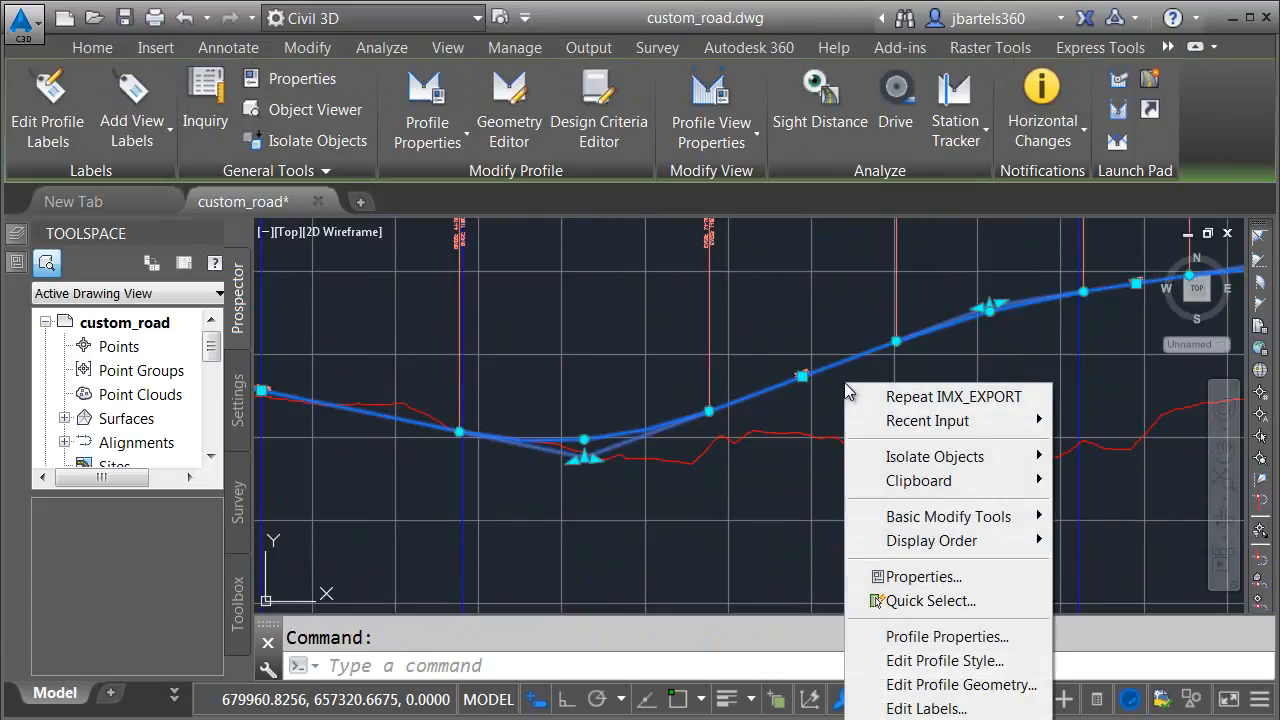
pyautogui.click(944, 660)
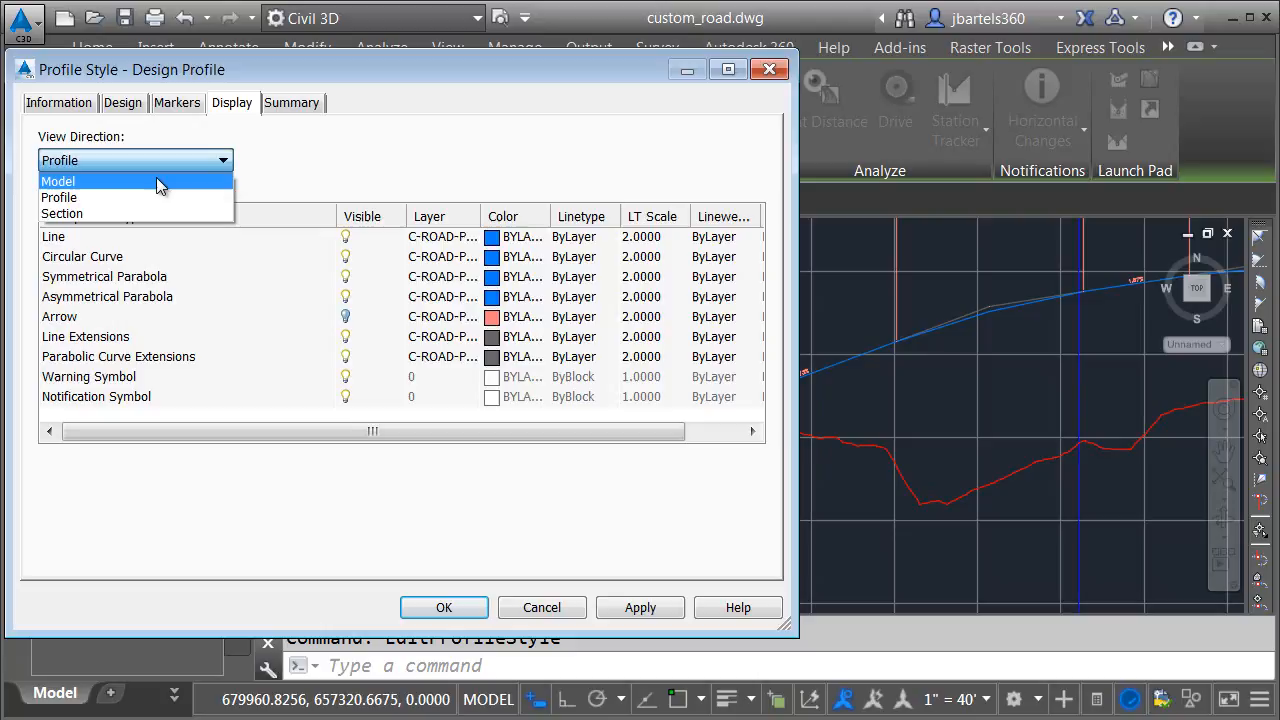
pyautogui.click(56, 180)
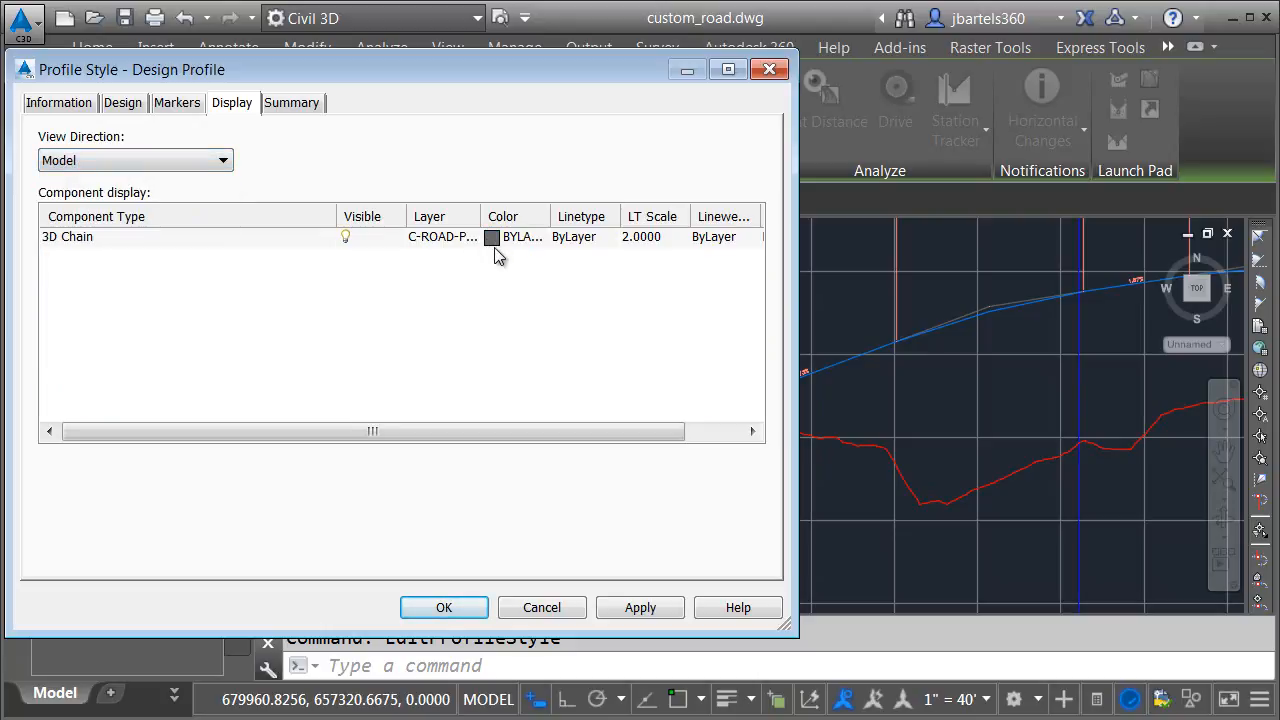
pyautogui.click(492, 236)
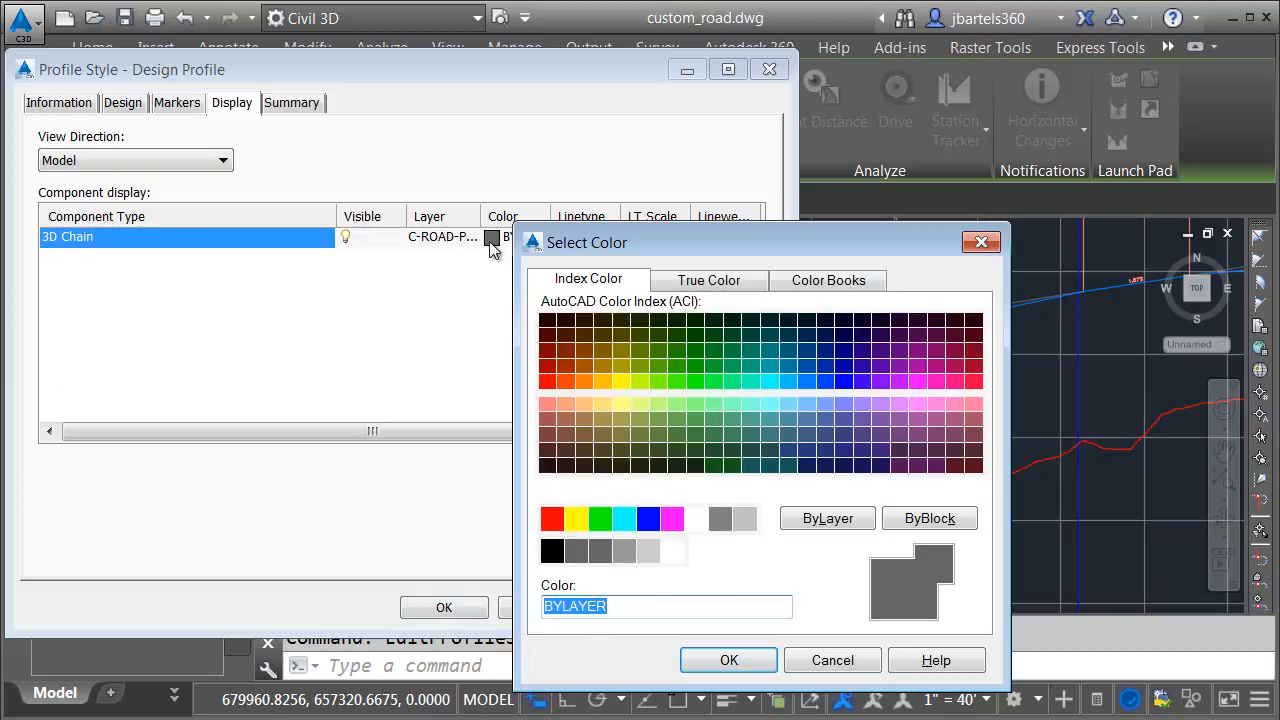
pyautogui.click(728, 660)
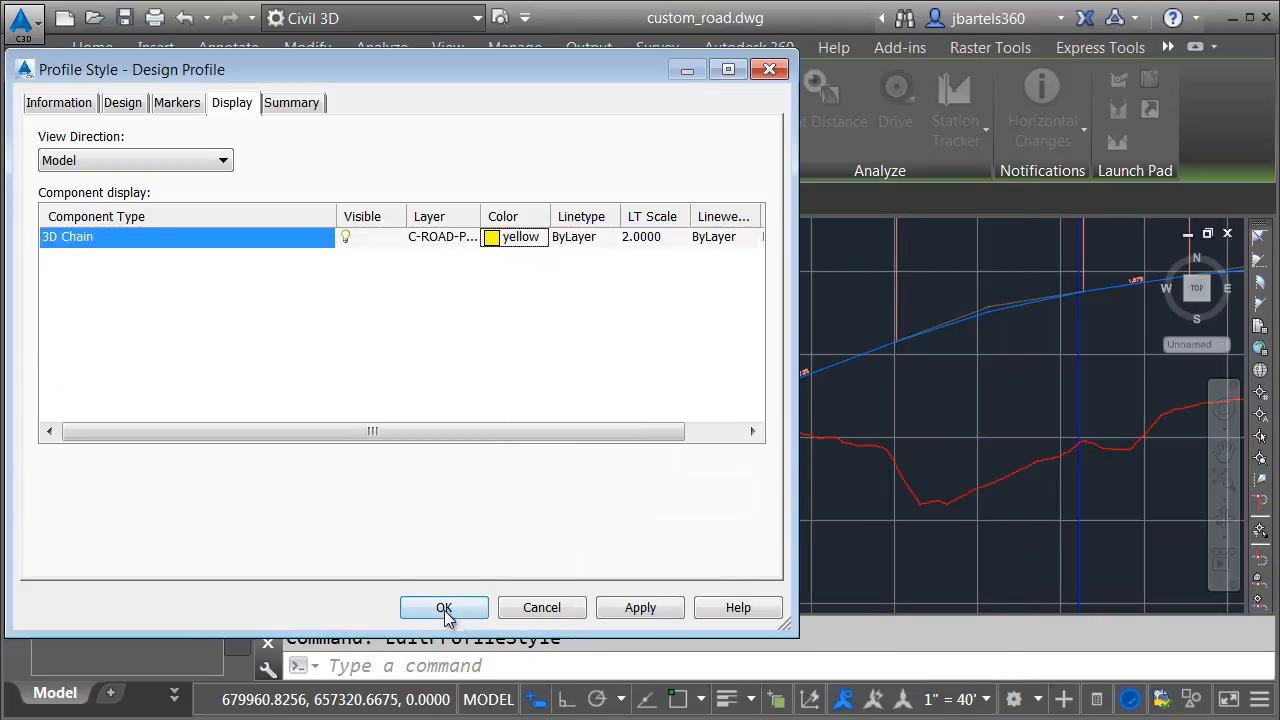
pyautogui.click(444, 608)
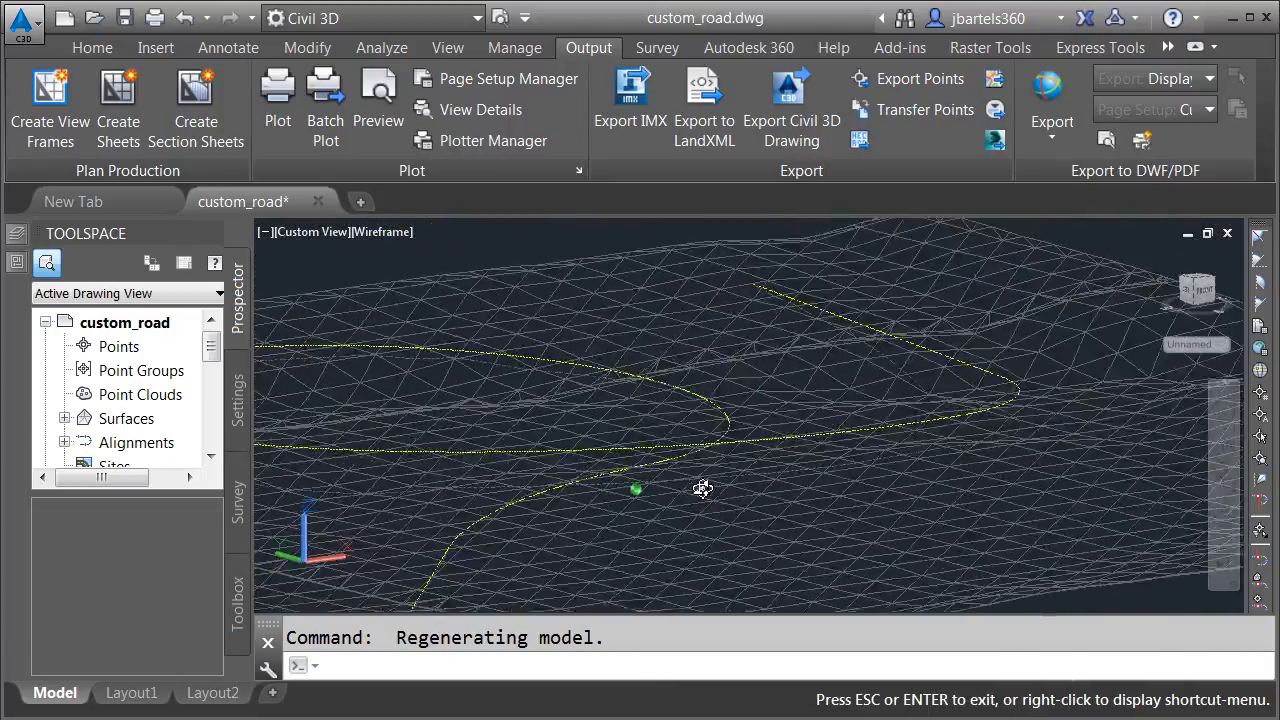
# In a 3D view, explode the yellow 3D profile chain into a plain polyline.
pyautogui.moveTo(704, 488); pyautogui.dragTo(604, 492)
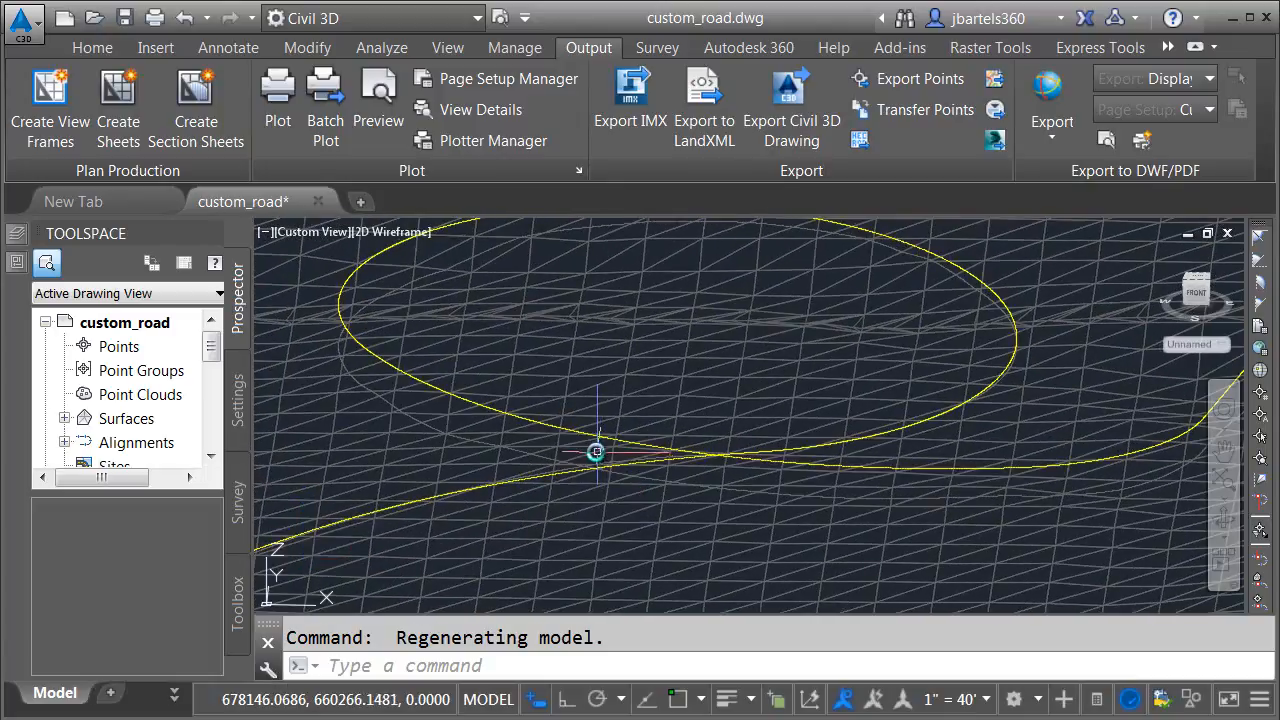
pyautogui.moveTo(588, 434)
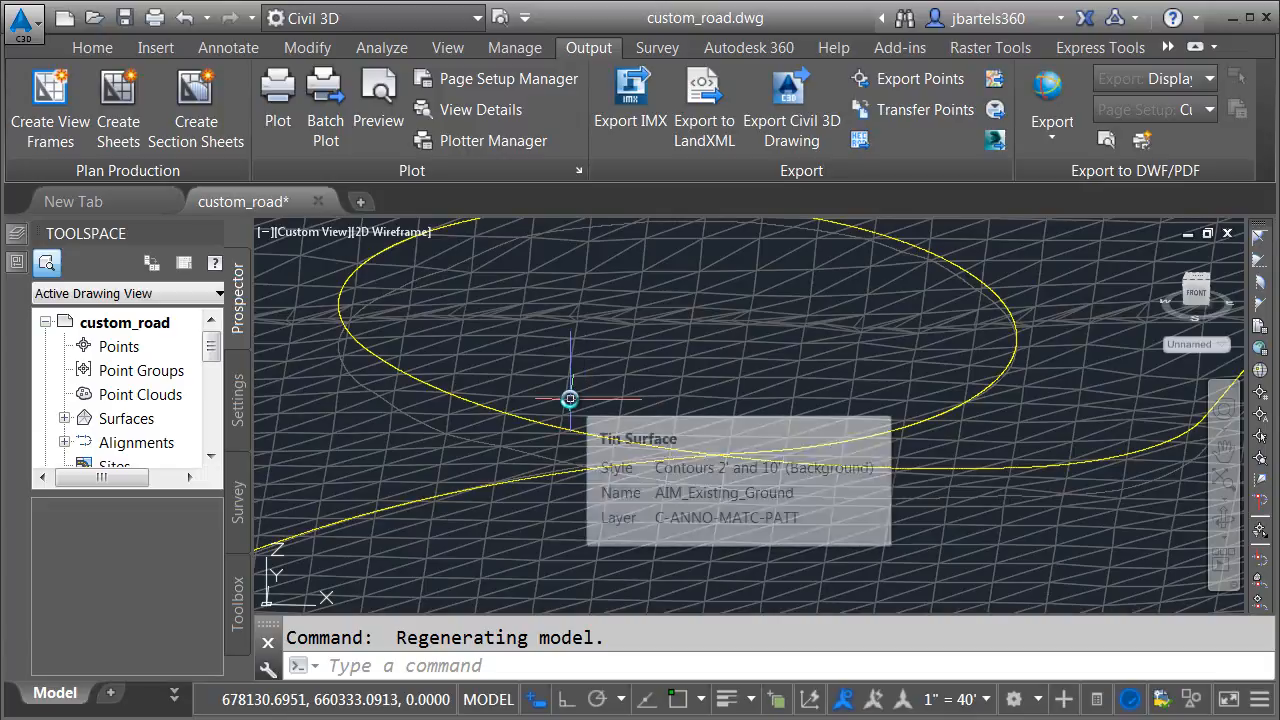
pyautogui.write('EXP')
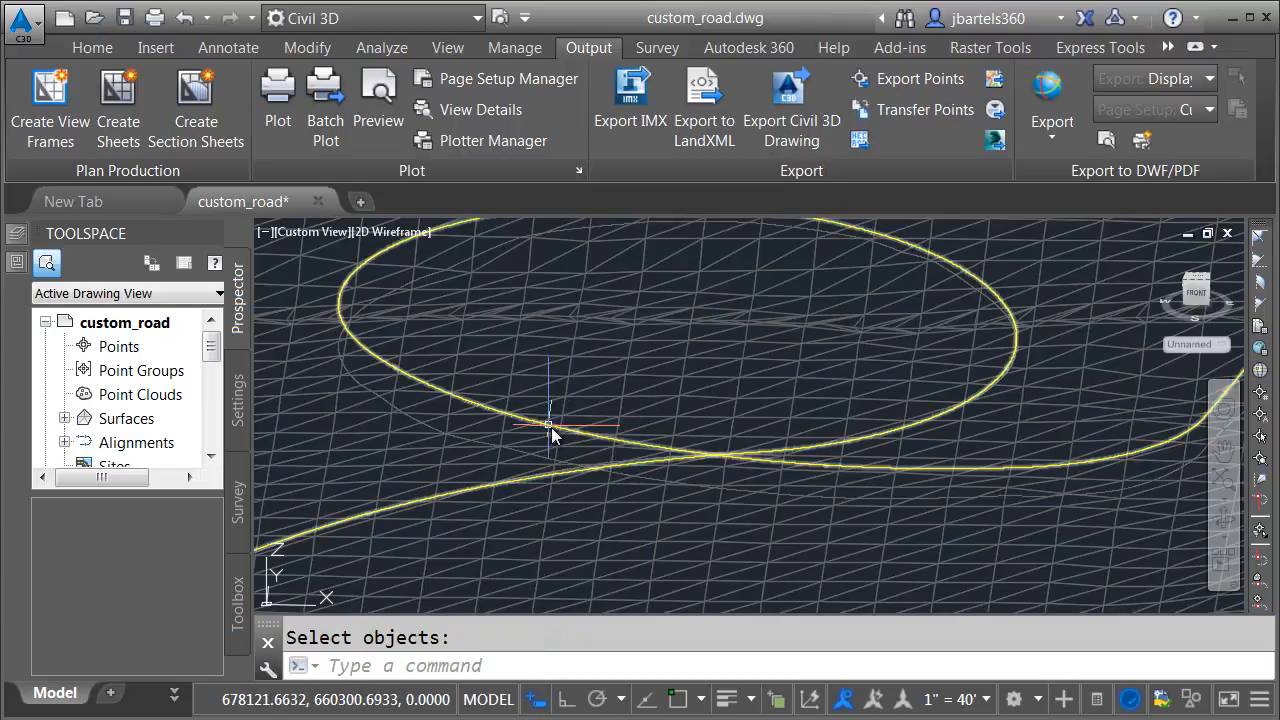
pyautogui.moveTo(550, 424)
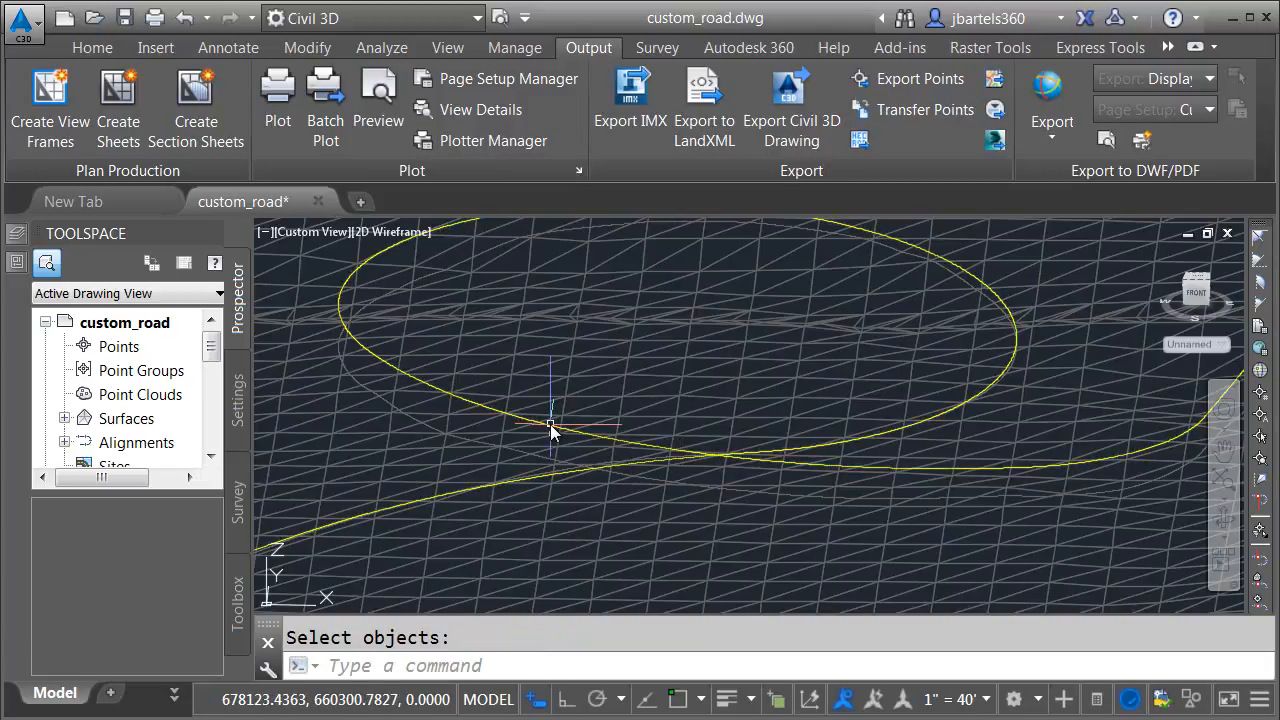
pyautogui.moveTo(550, 430)
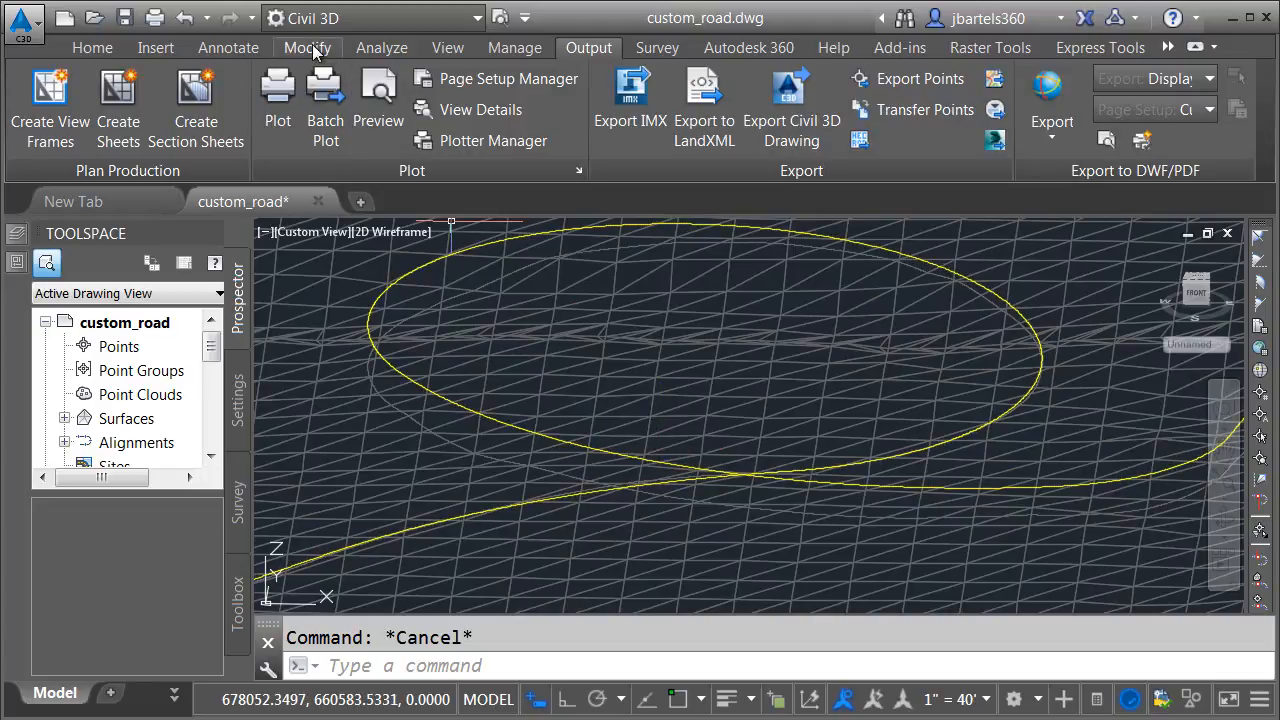
pyautogui.click(308, 48)
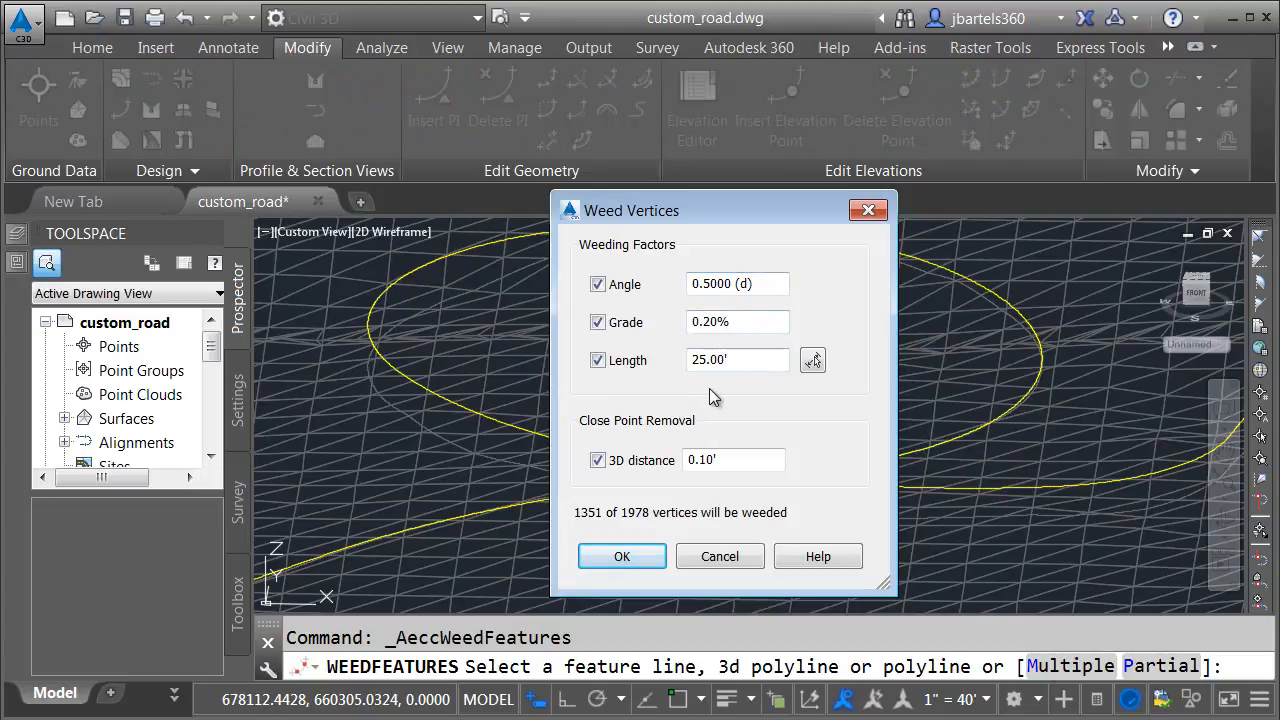
pyautogui.moveTo(672, 508)
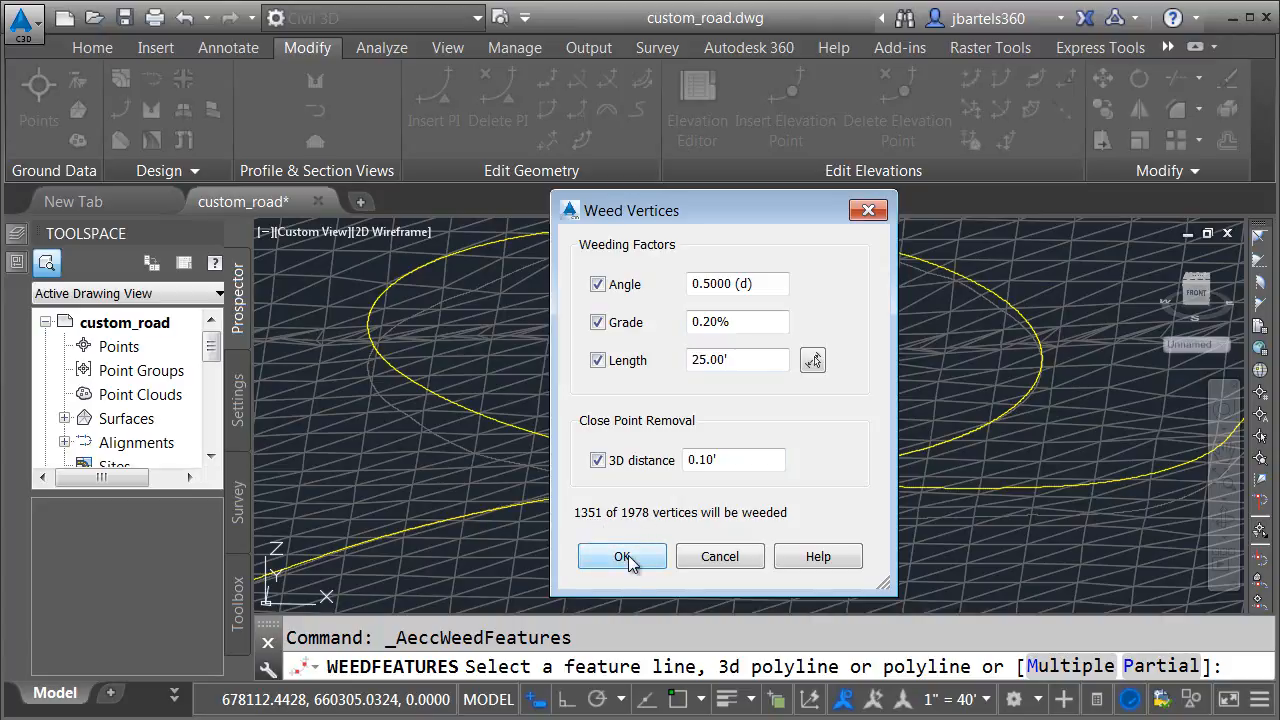
# Weed the 3D road polyline, removing 1351 of its 1978 vertices.
pyautogui.click(620, 556)
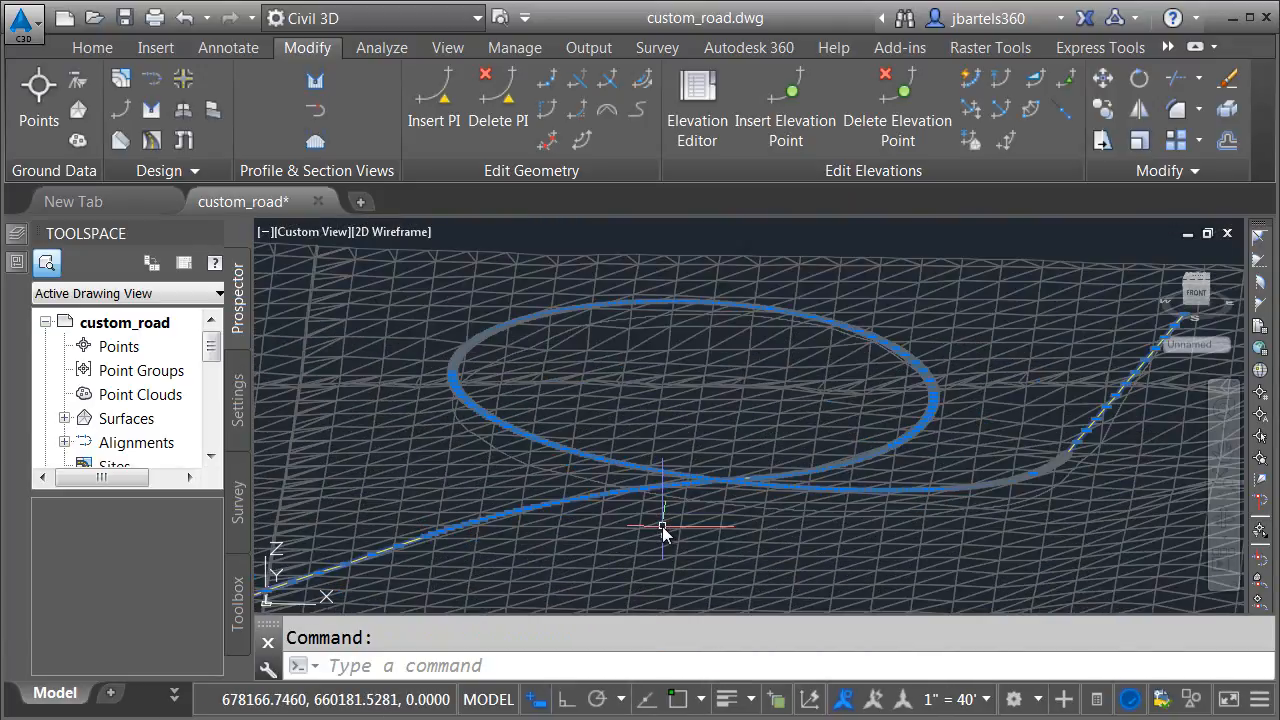
pyautogui.moveTo(700, 520)
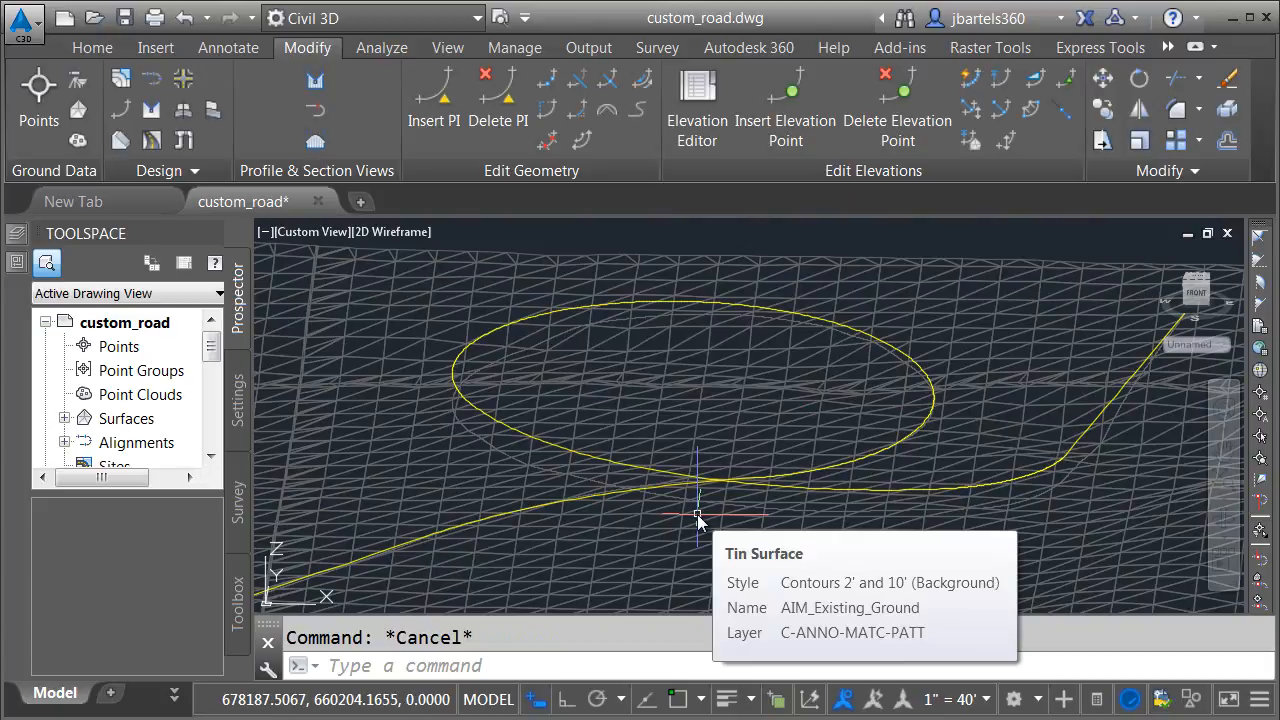
# Start MAPEXPORT to custom_road, set the object type to lines and select the yellow road line.
pyautogui.write('MAPEXPORT')
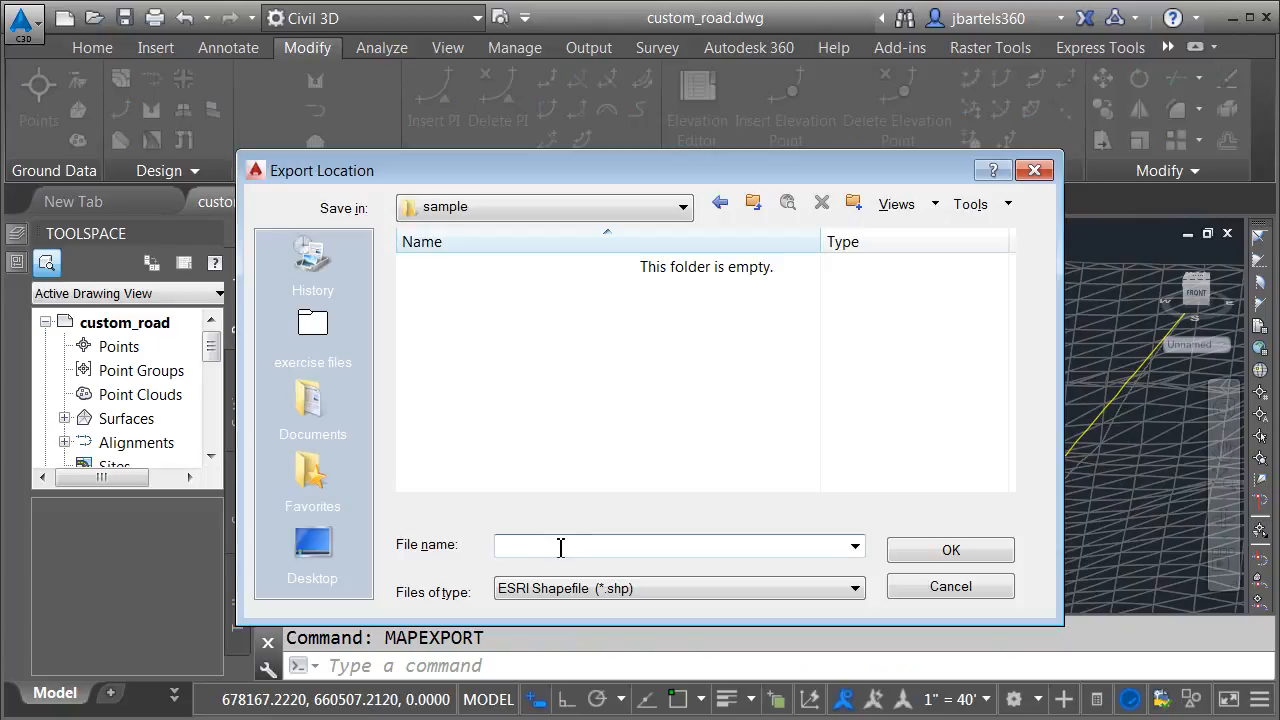
pyautogui.write('custom')
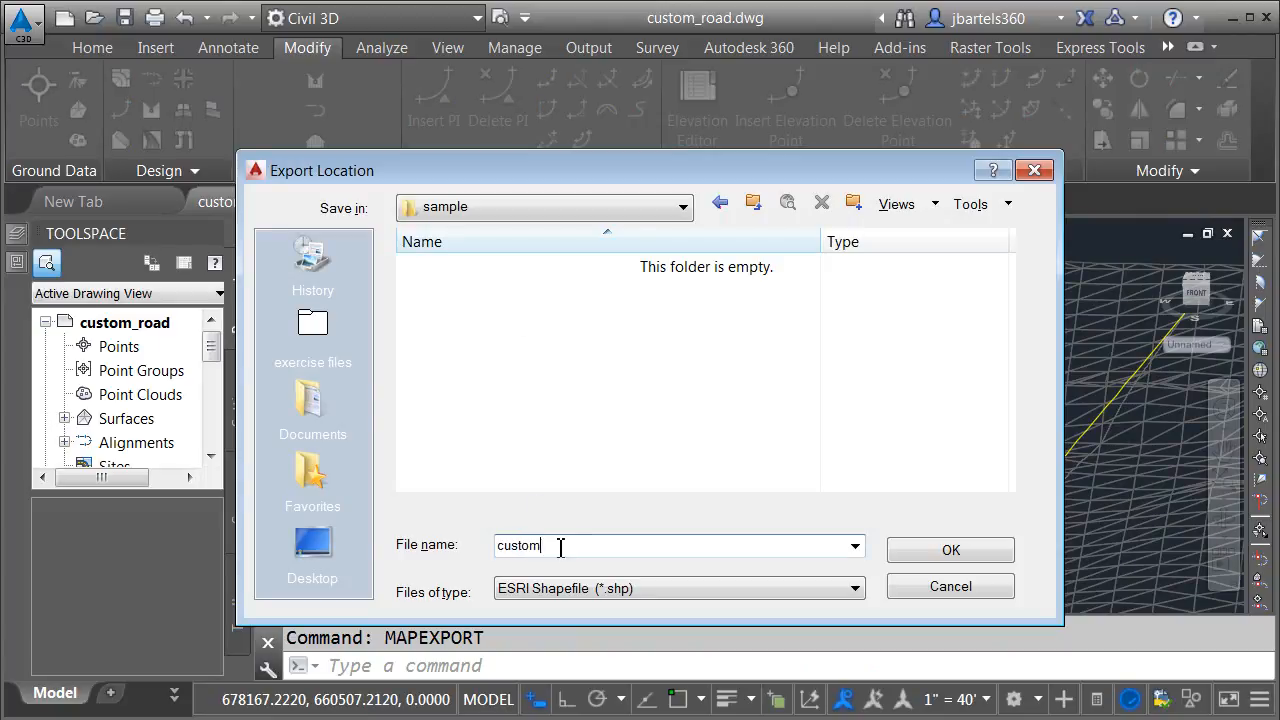
pyautogui.write('_road')
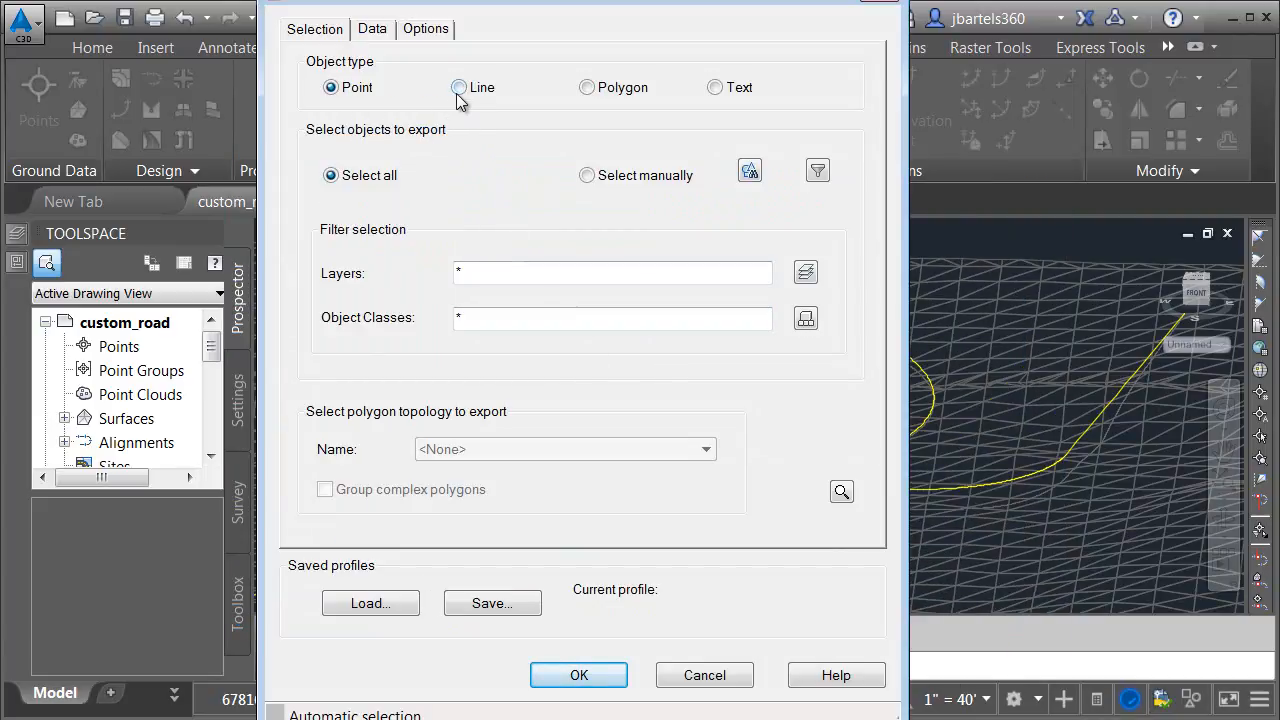
pyautogui.click(460, 88)
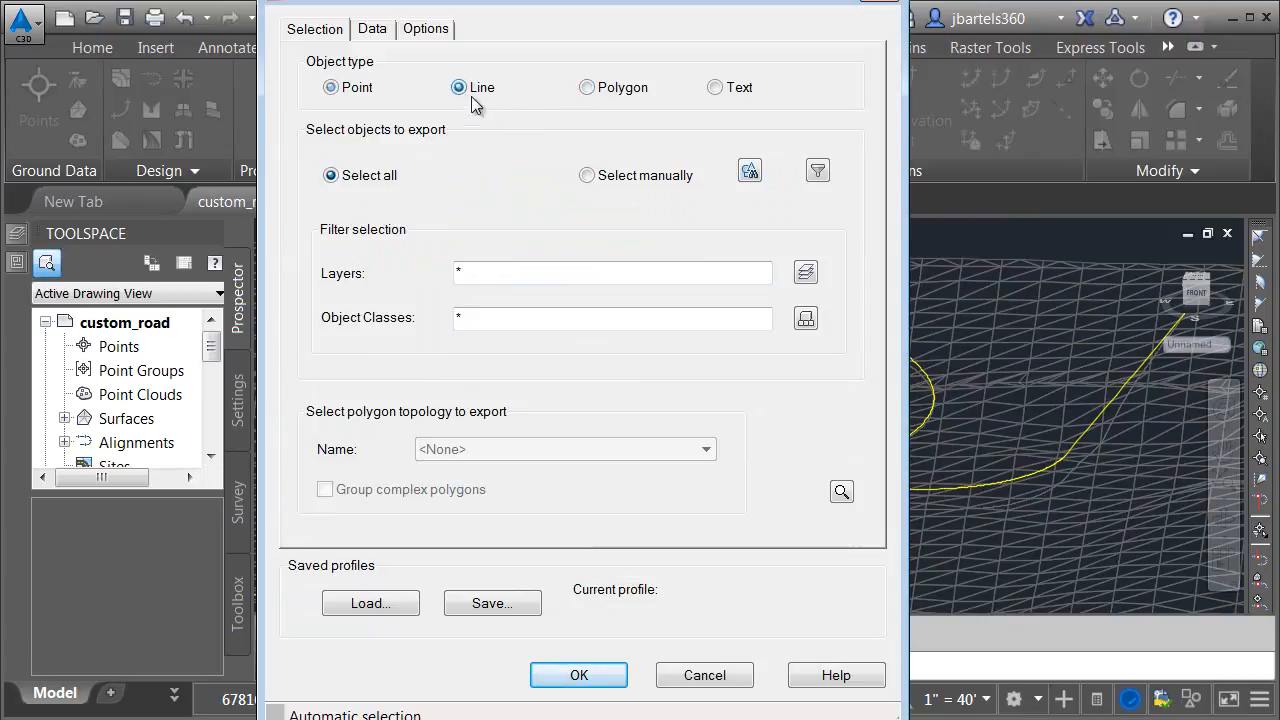
pyautogui.click(460, 88)
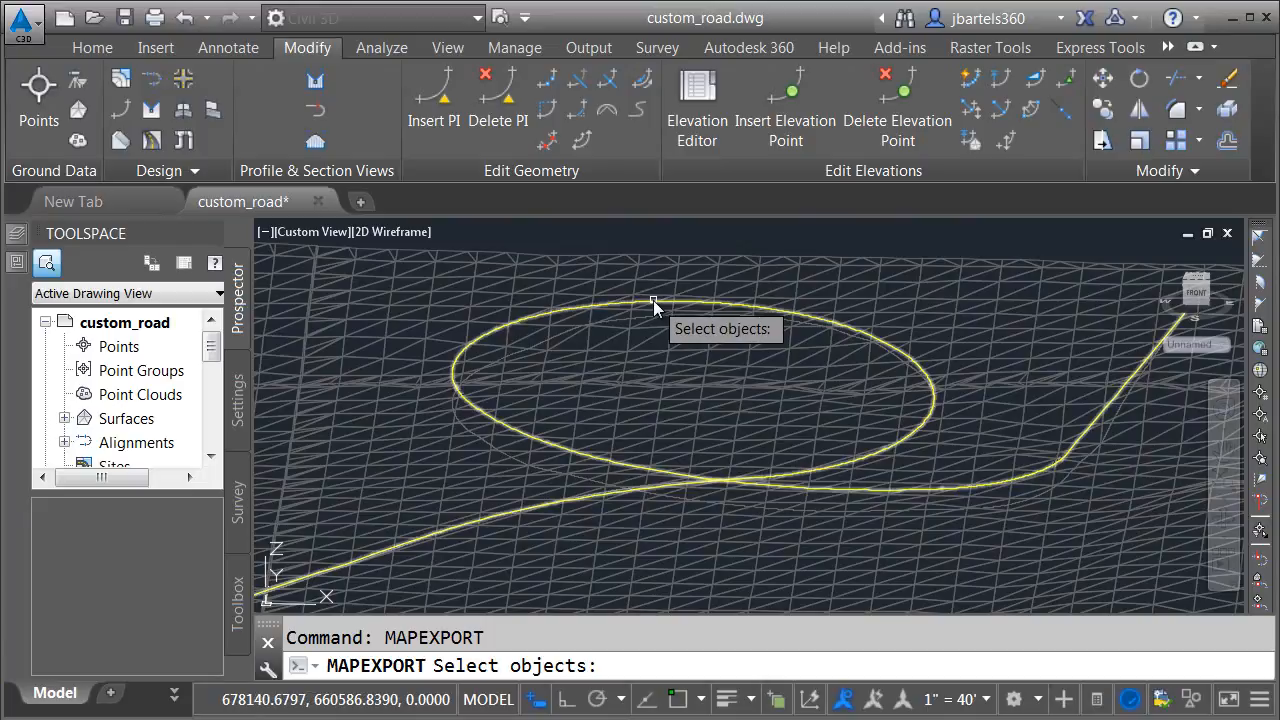
pyautogui.click(652, 304)
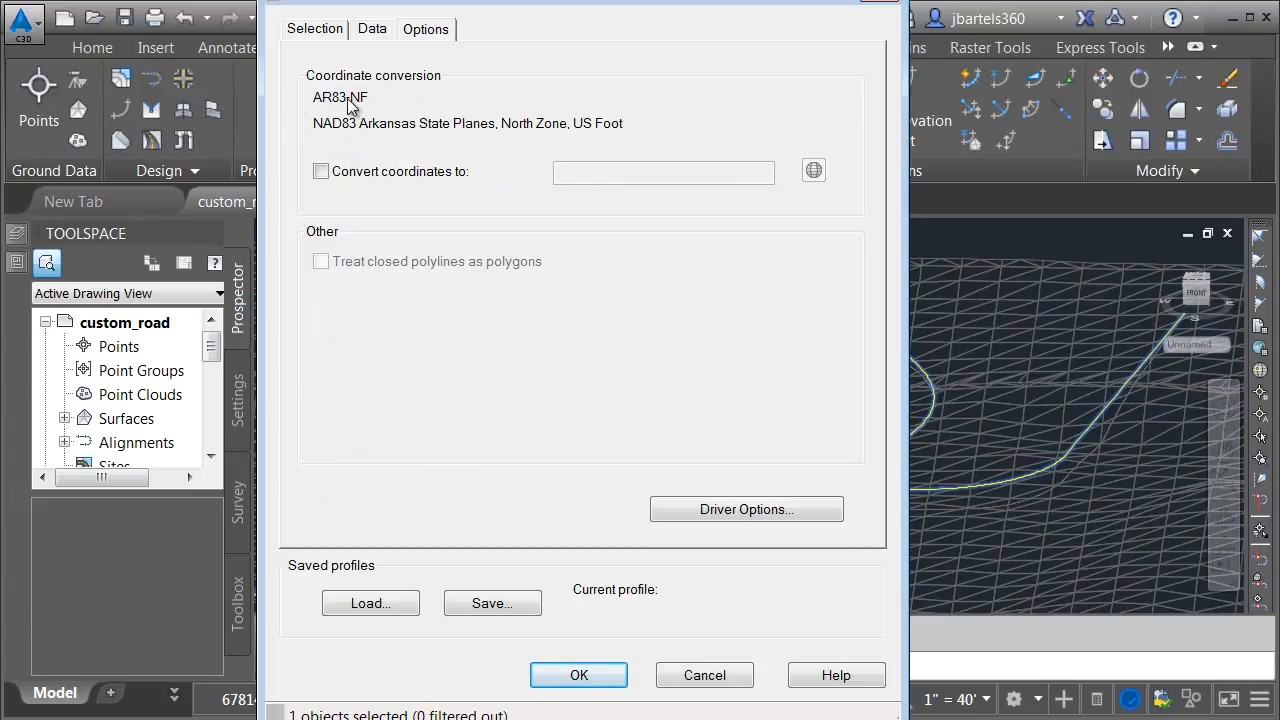
pyautogui.moveTo(480, 316)
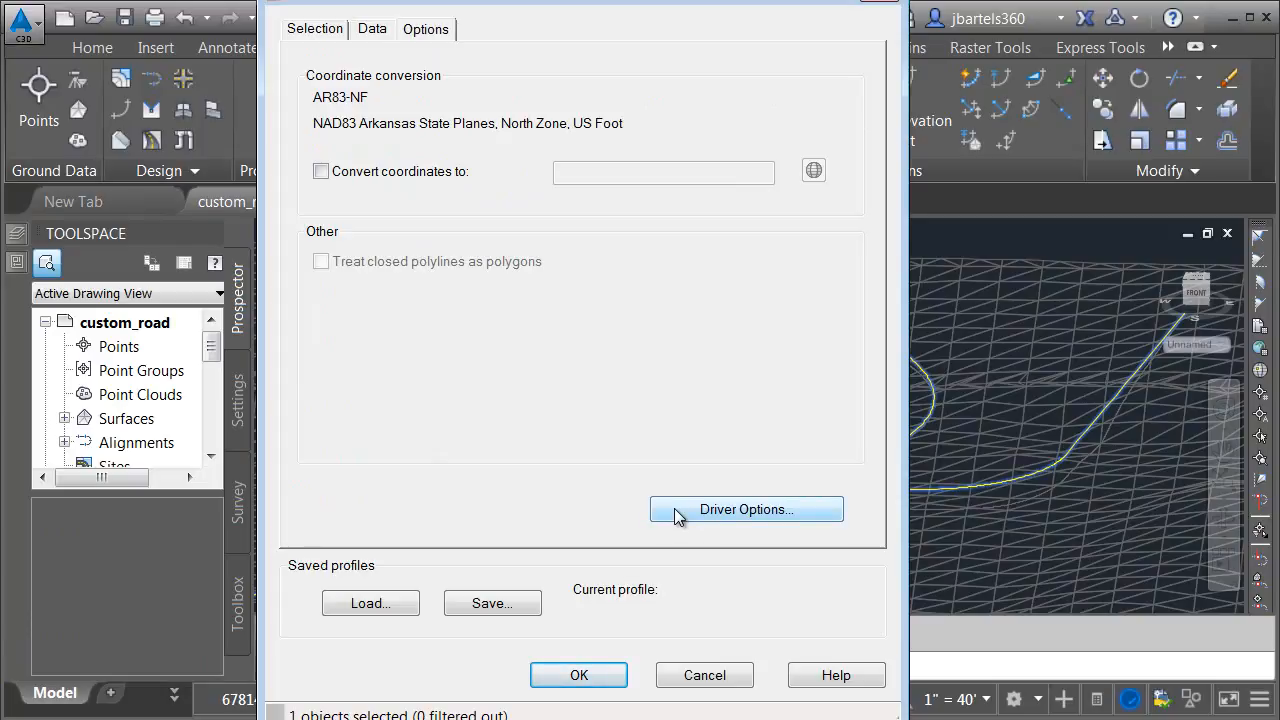
# Set the driver option to 3 Dimension shape files and run the shapefile export.
pyautogui.click(746, 510)
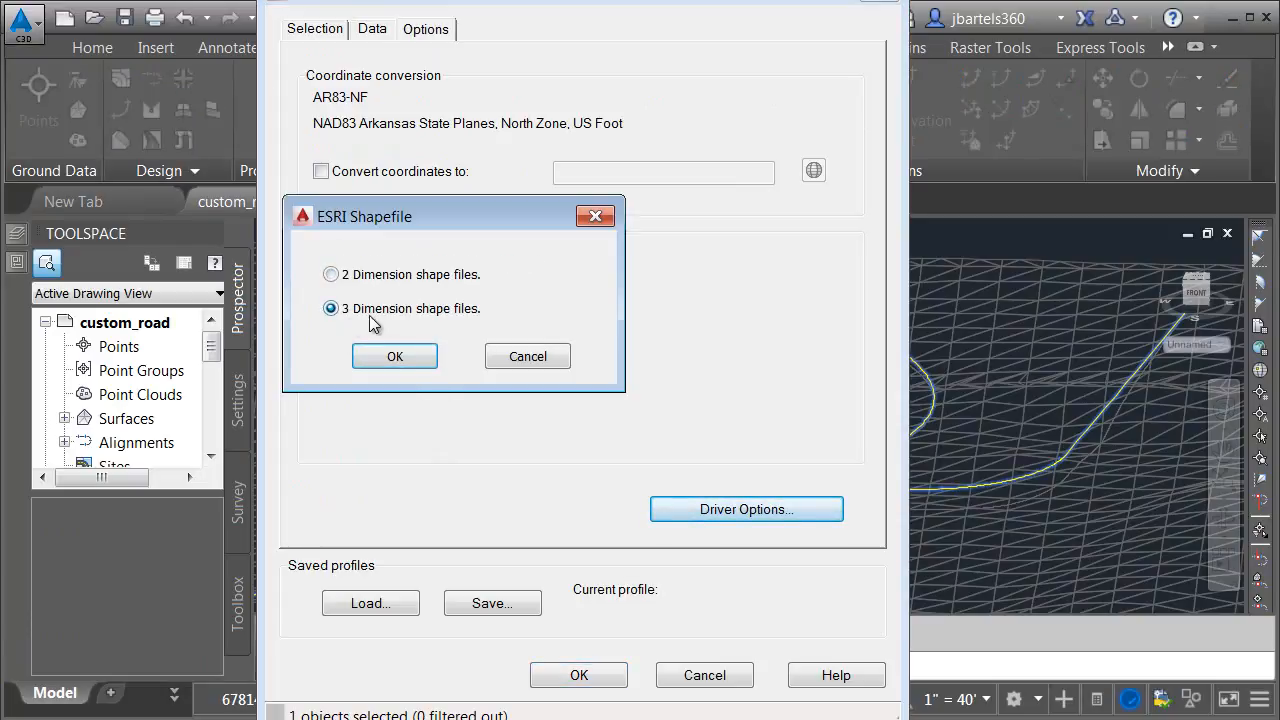
pyautogui.click(394, 356)
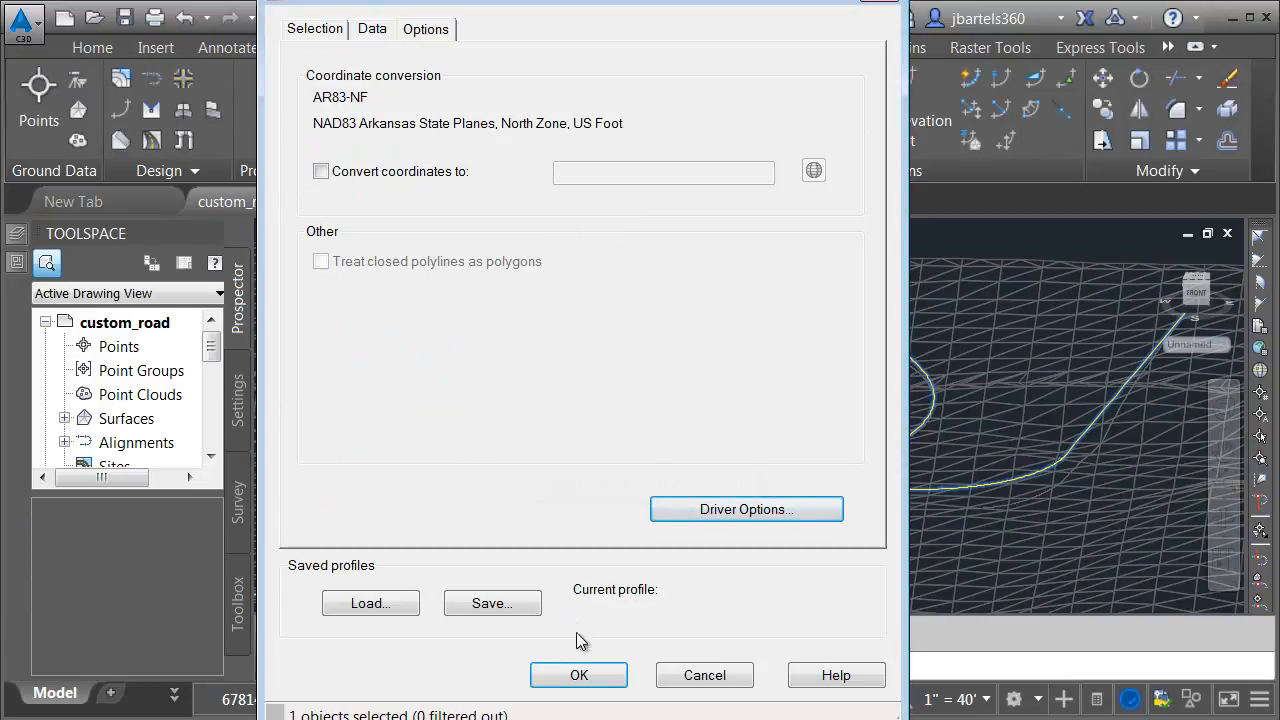
pyautogui.click(578, 676)
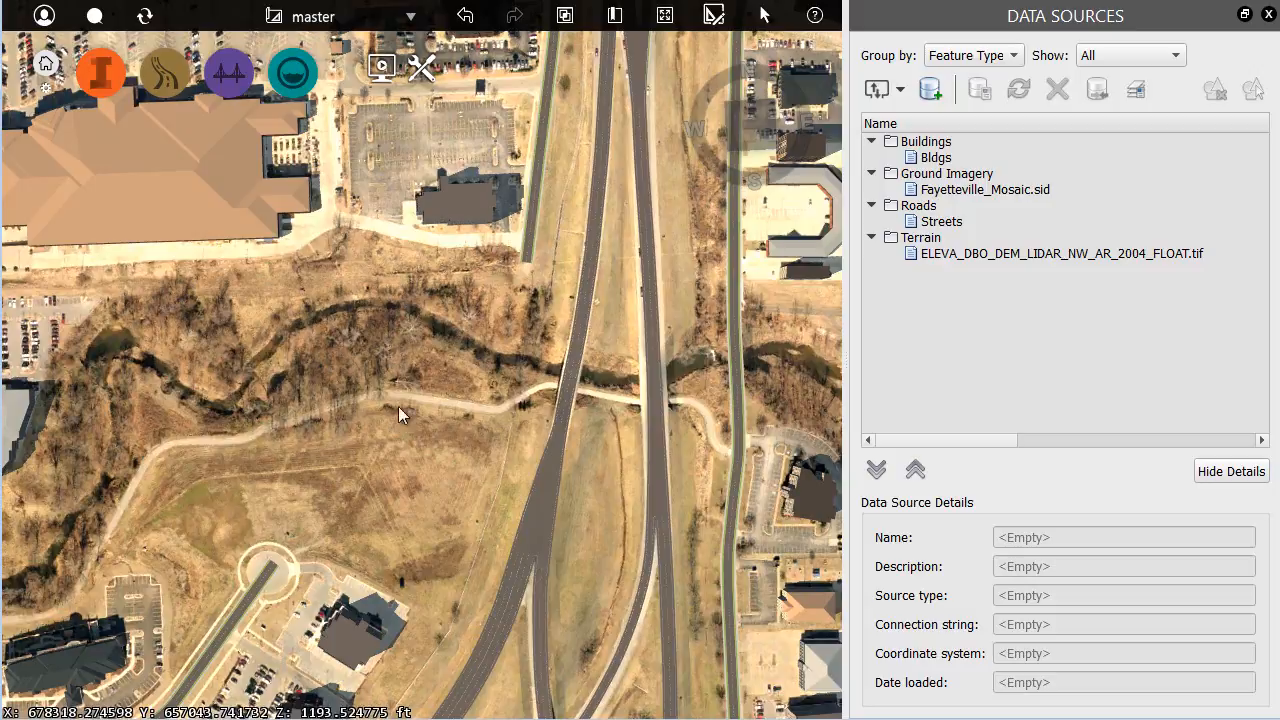
# Add custom_road.shp as a shapefile data source.
pyautogui.click(900, 88)
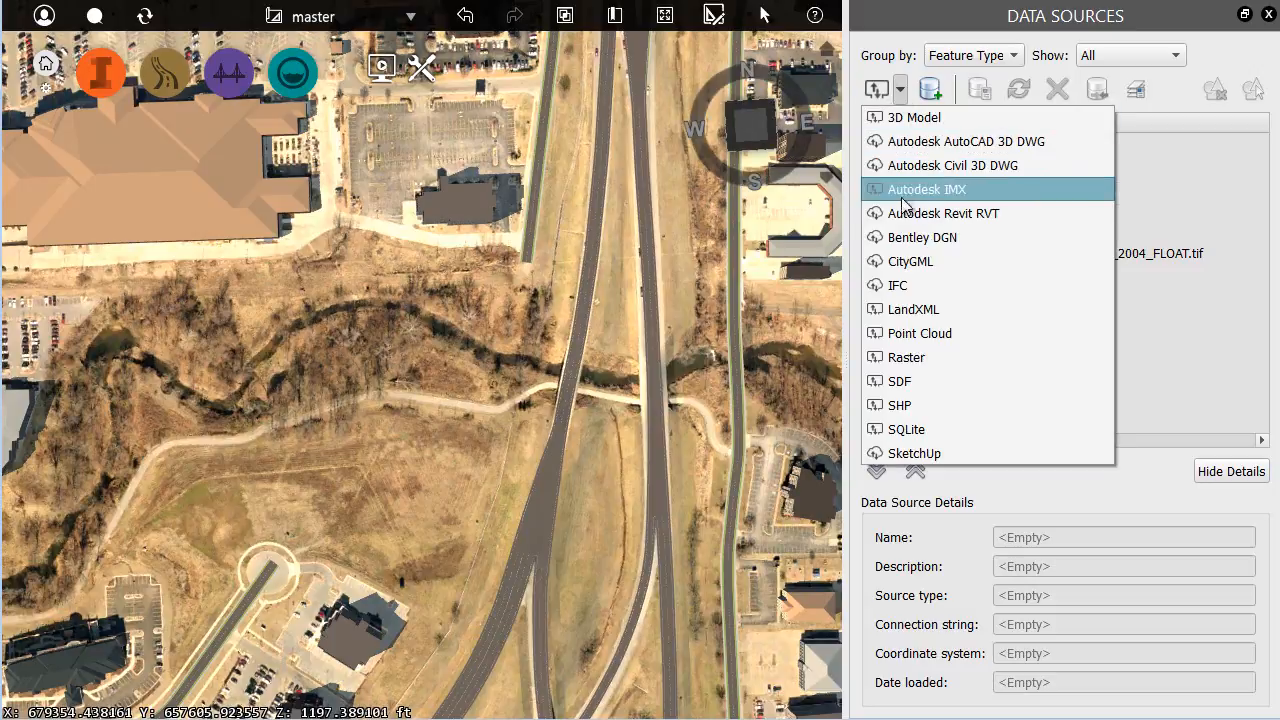
pyautogui.click(900, 404)
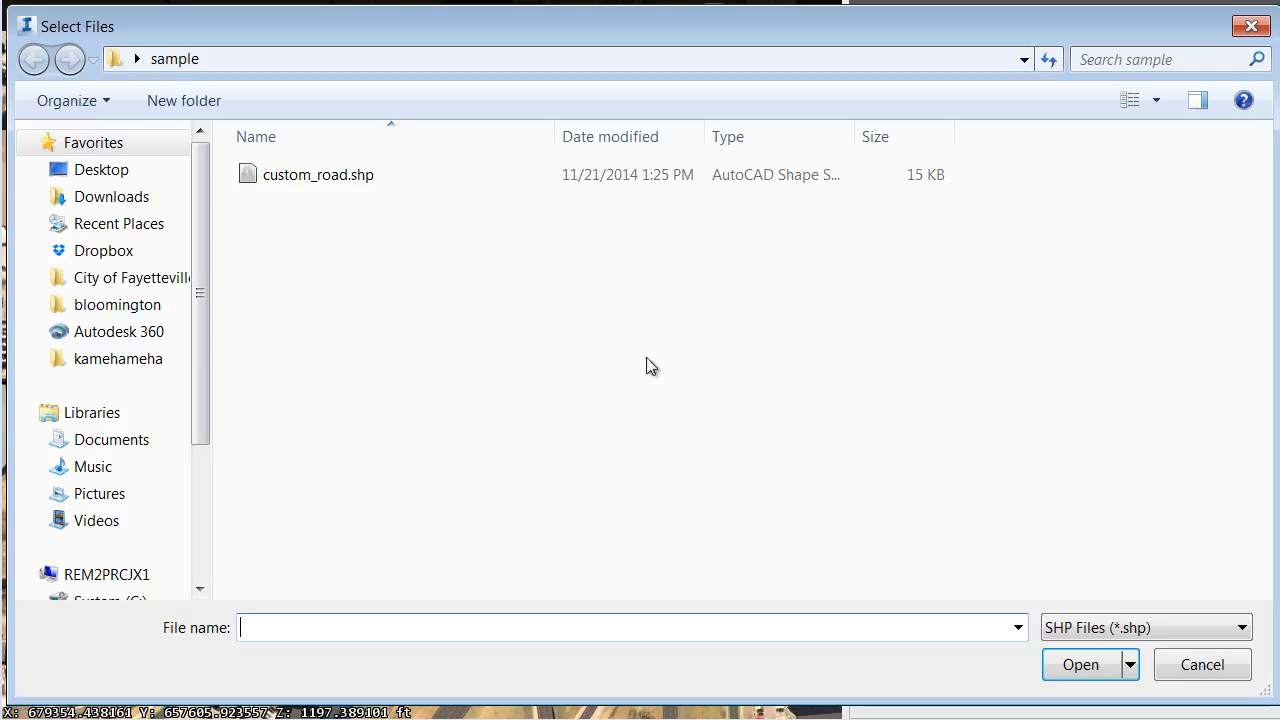
pyautogui.click(318, 174)
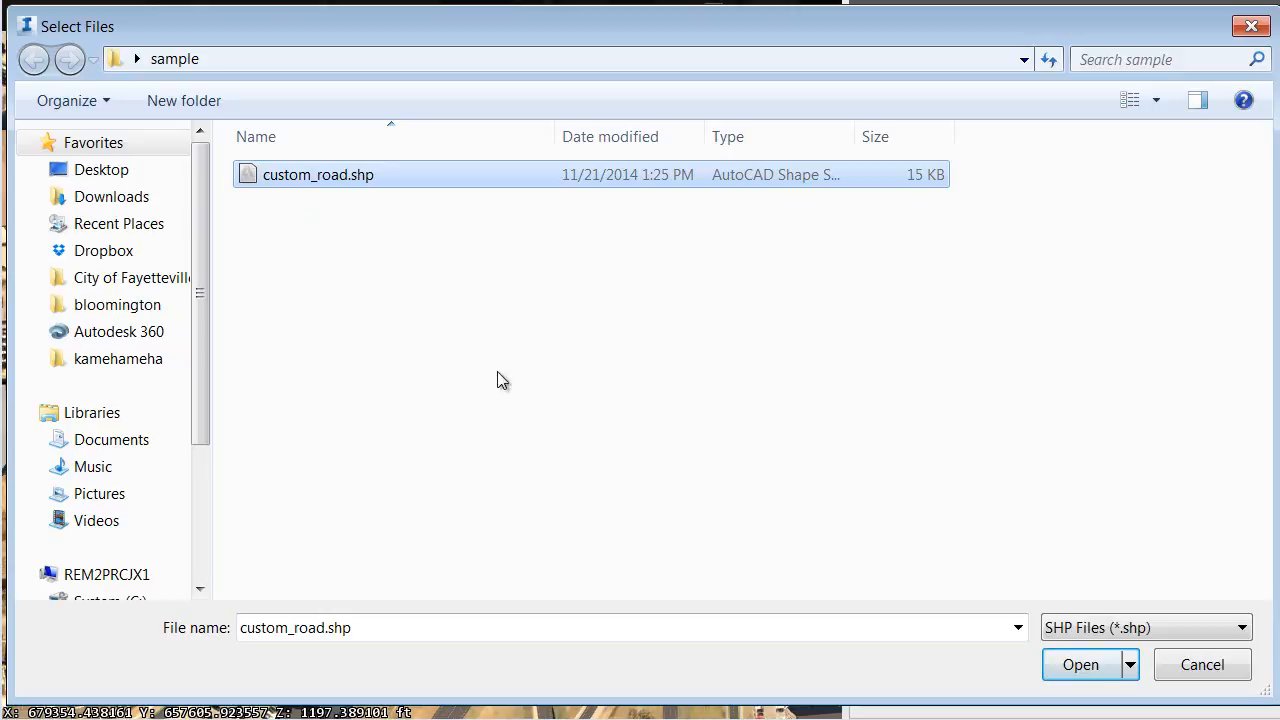
pyautogui.click(1080, 664)
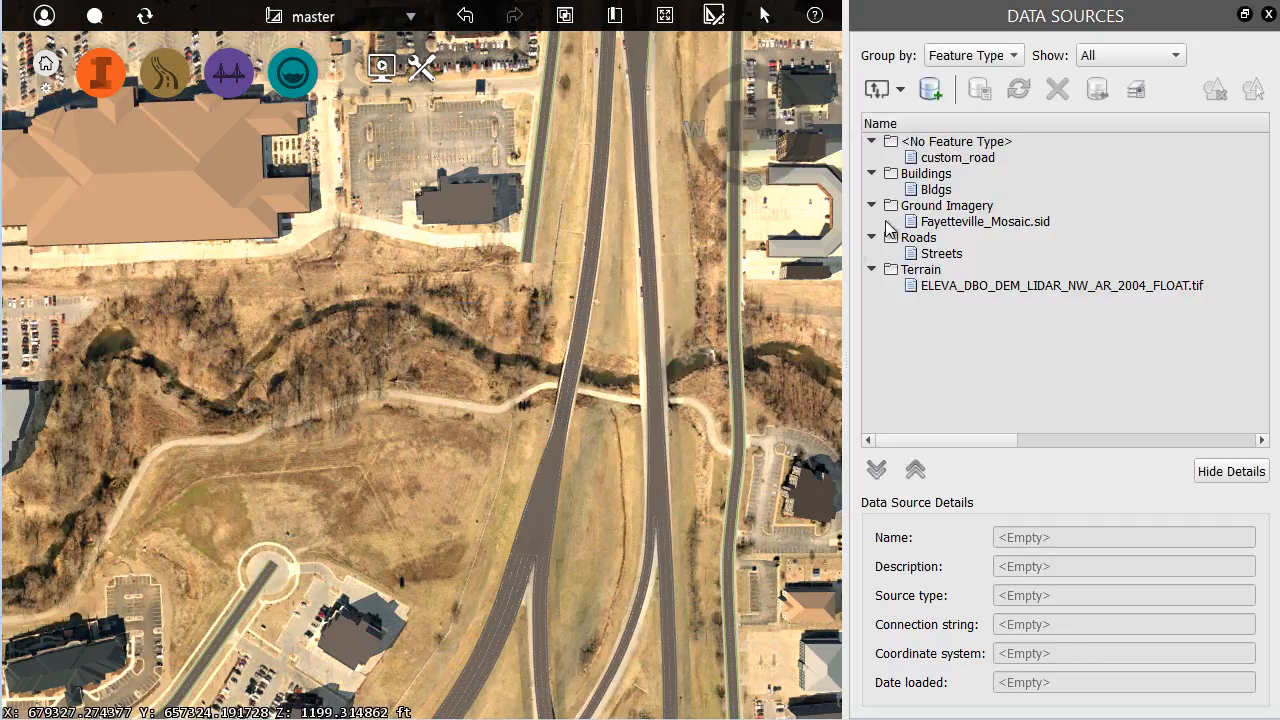
# Configure custom_road as a Roads feature with a Street 2 Lane rule style and refresh the model.
pyautogui.doubleClick(958, 156)
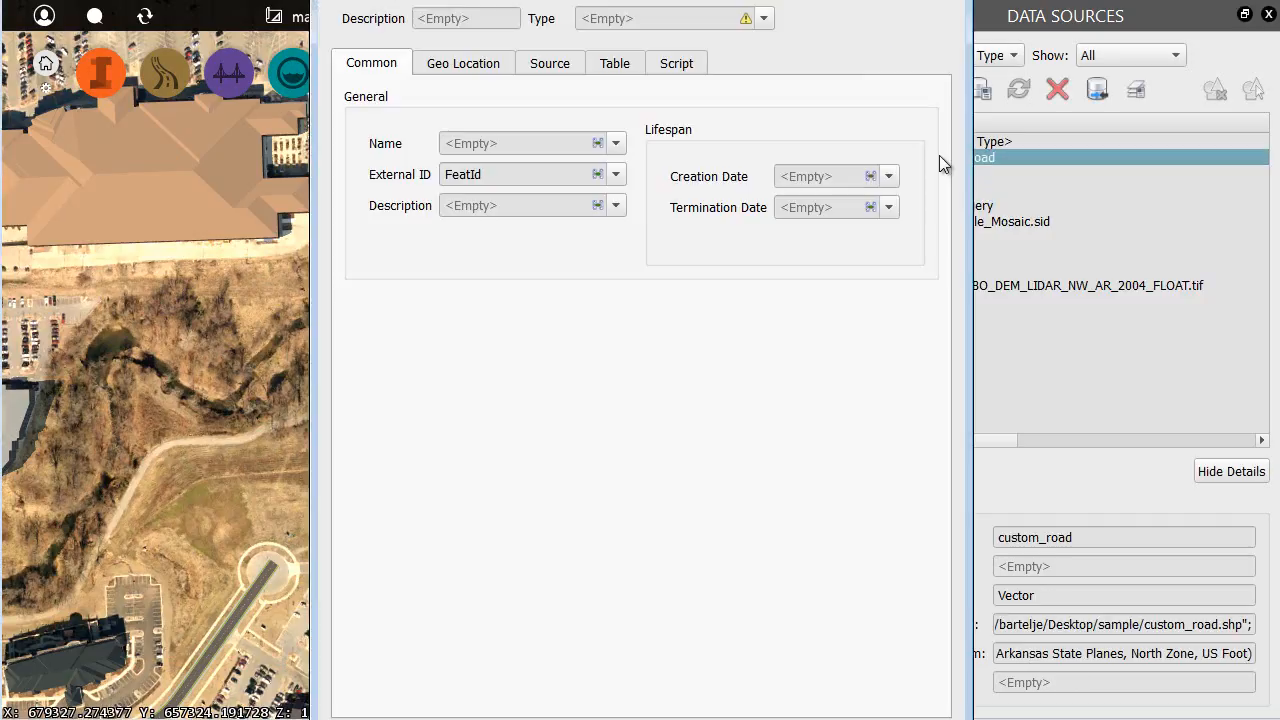
pyautogui.moveTo(660, 716)
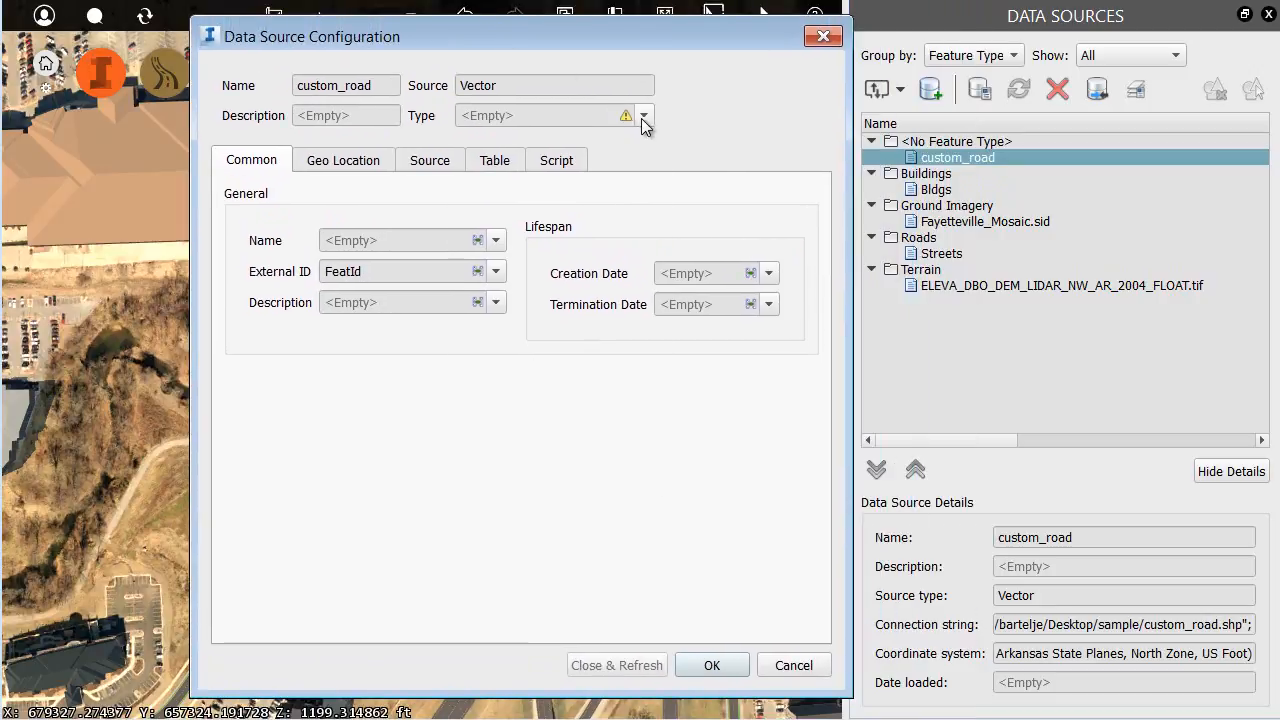
pyautogui.click(644, 114)
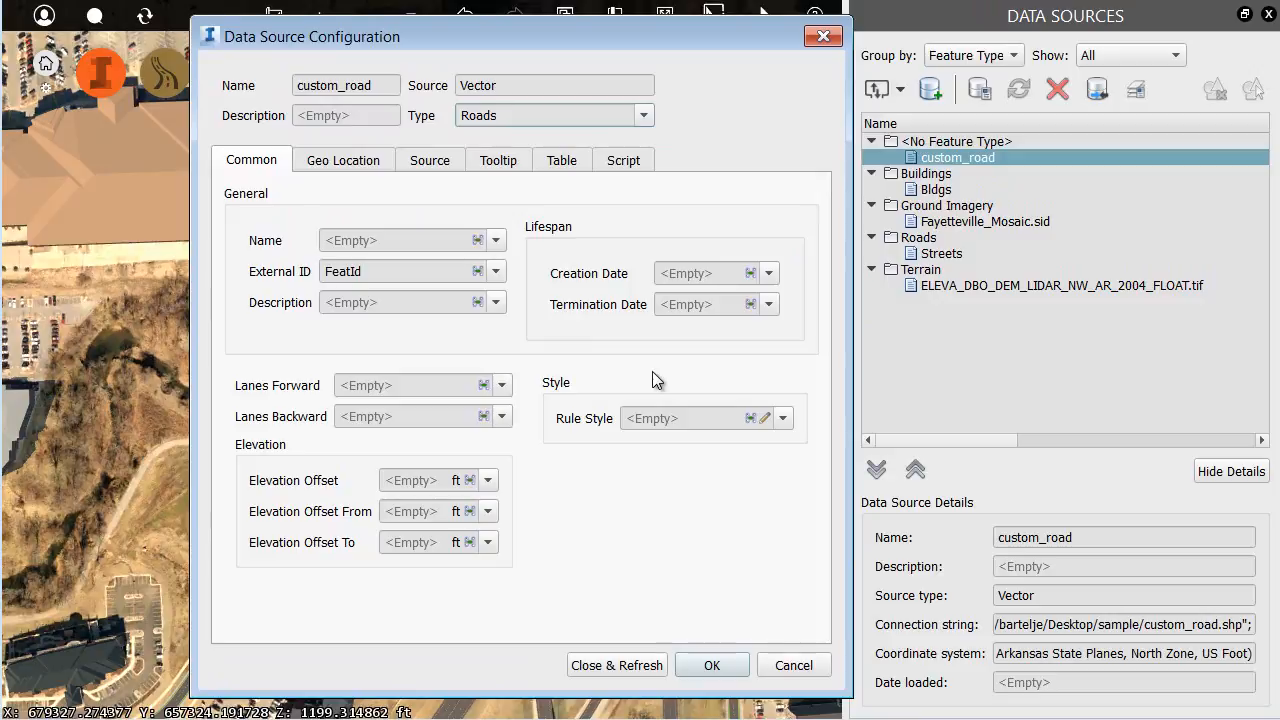
pyautogui.click(764, 418)
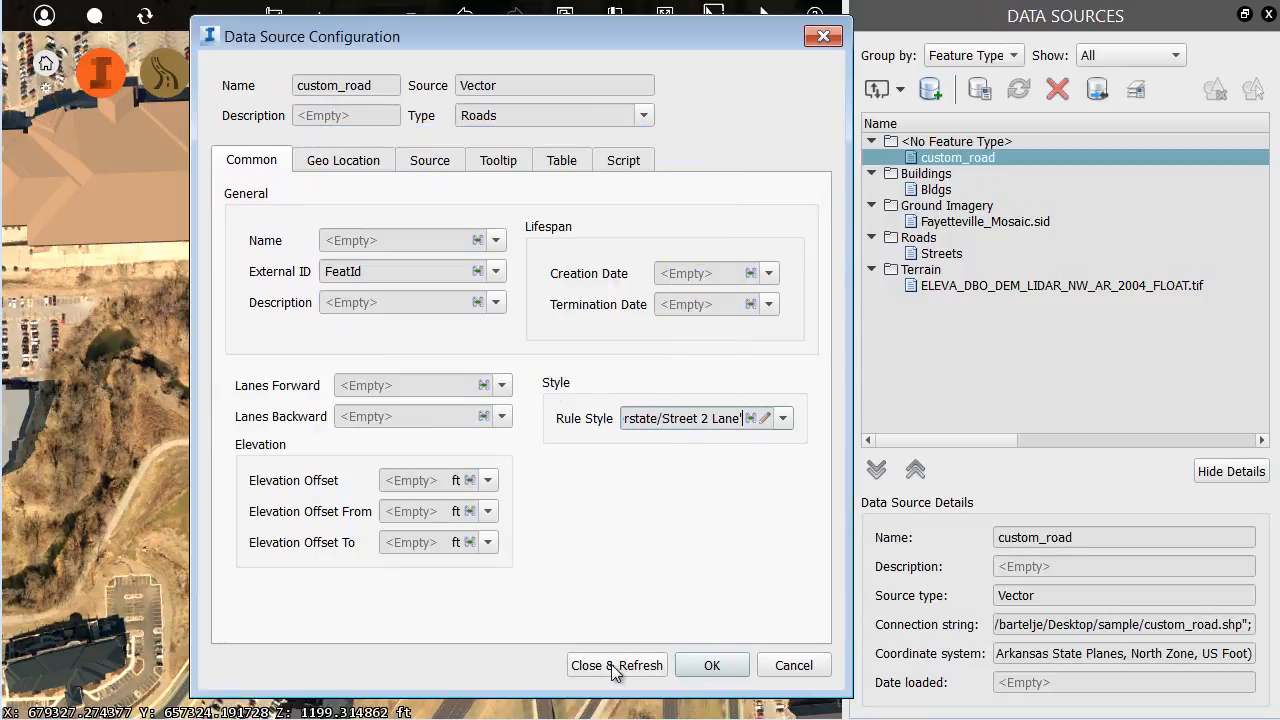
pyautogui.click(616, 664)
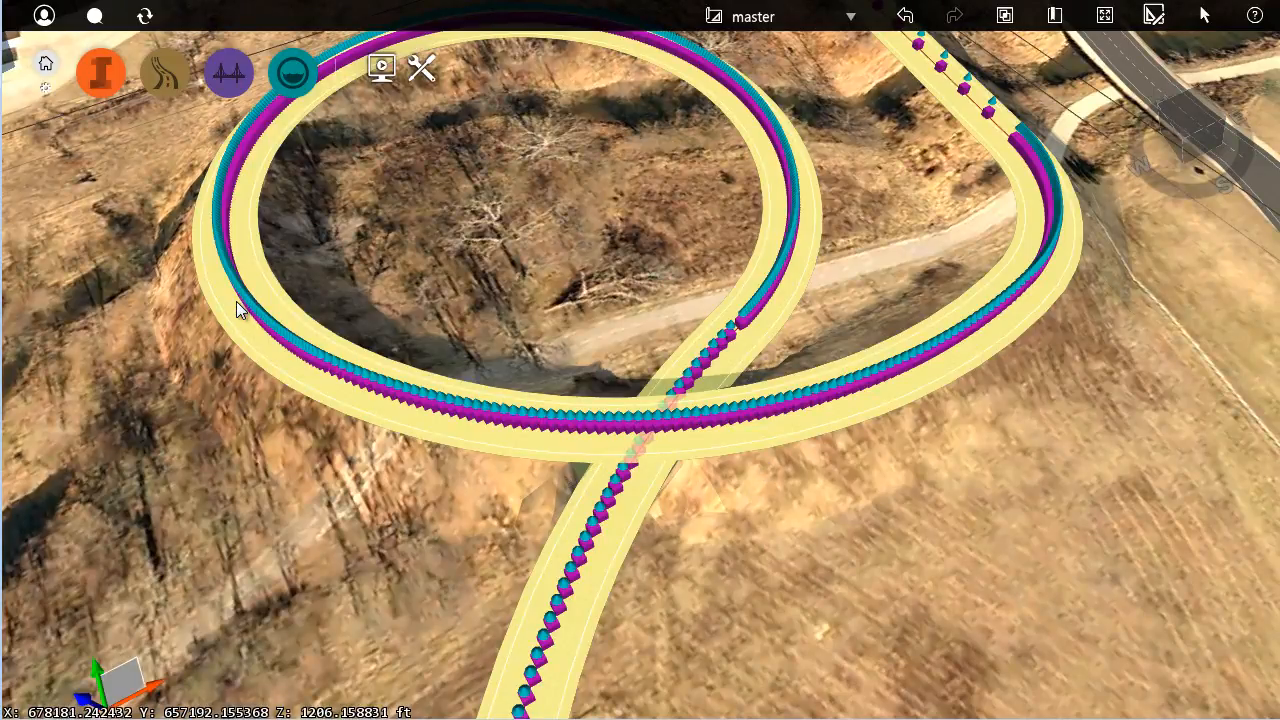
# Split the road at the arc's end and convert the curved overpass section to Design Road 1.
pyautogui.rightClick(240, 310)
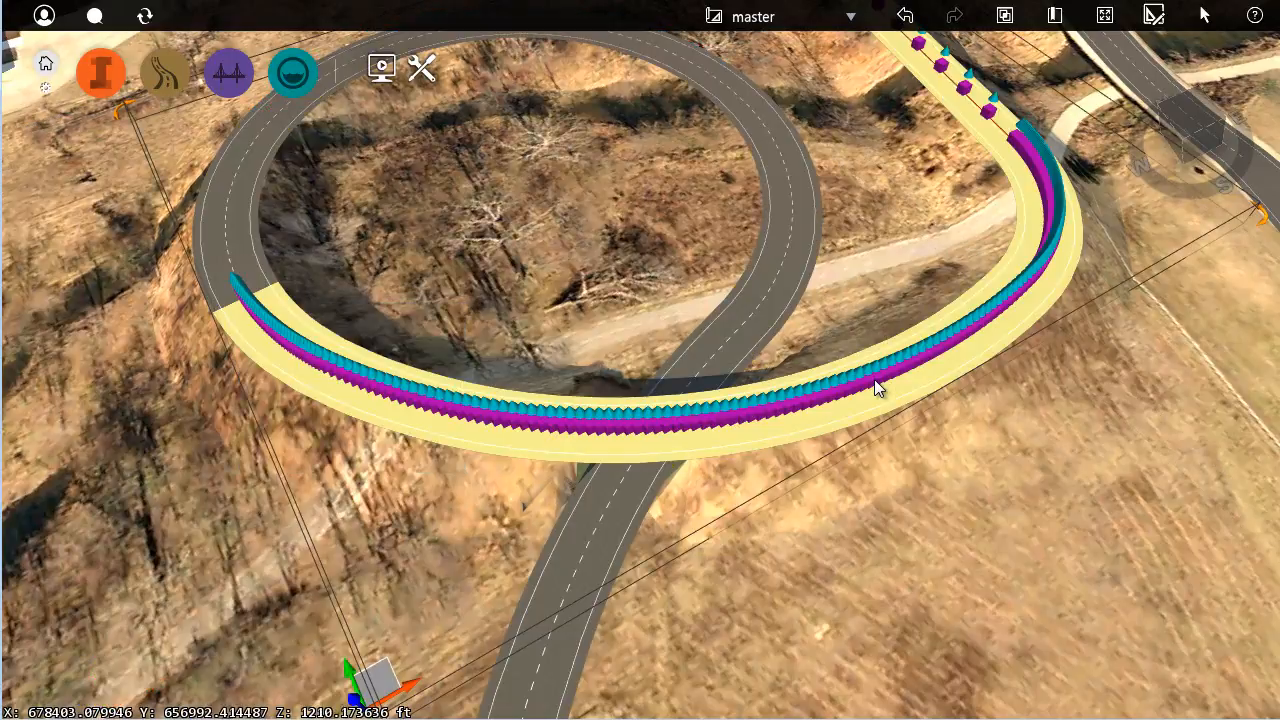
pyautogui.rightClick(876, 388)
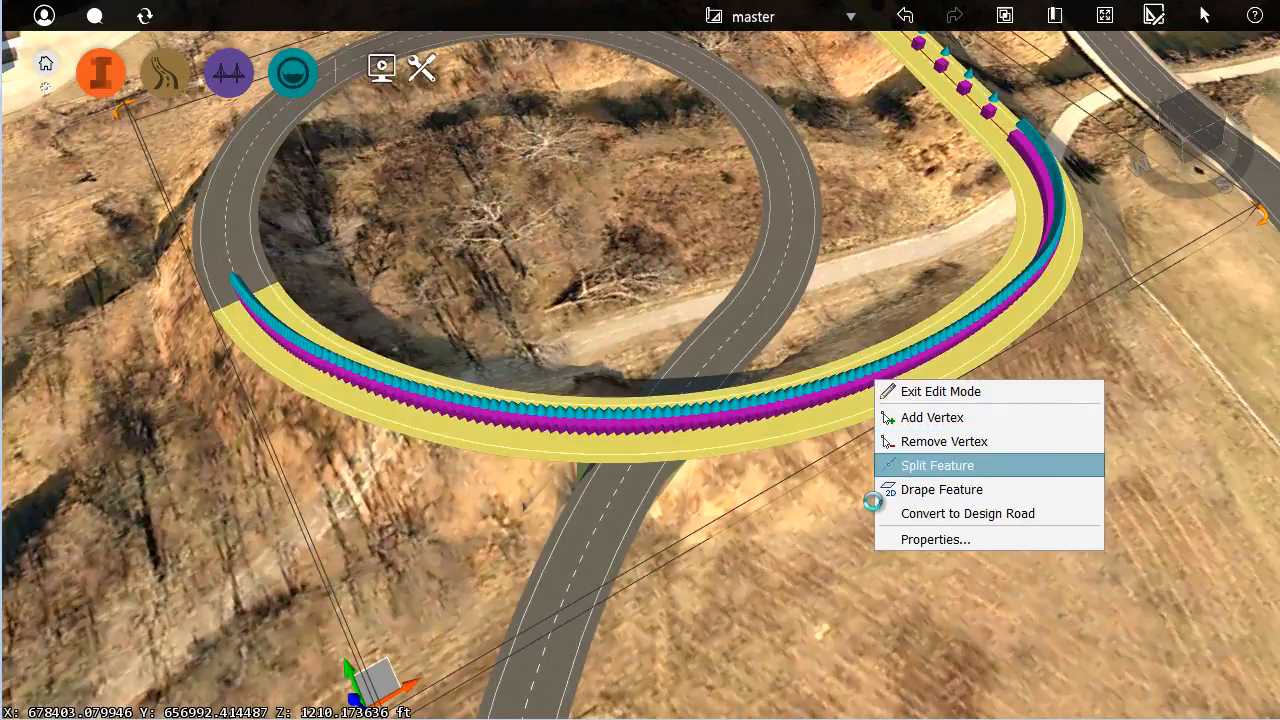
pyautogui.click(936, 464)
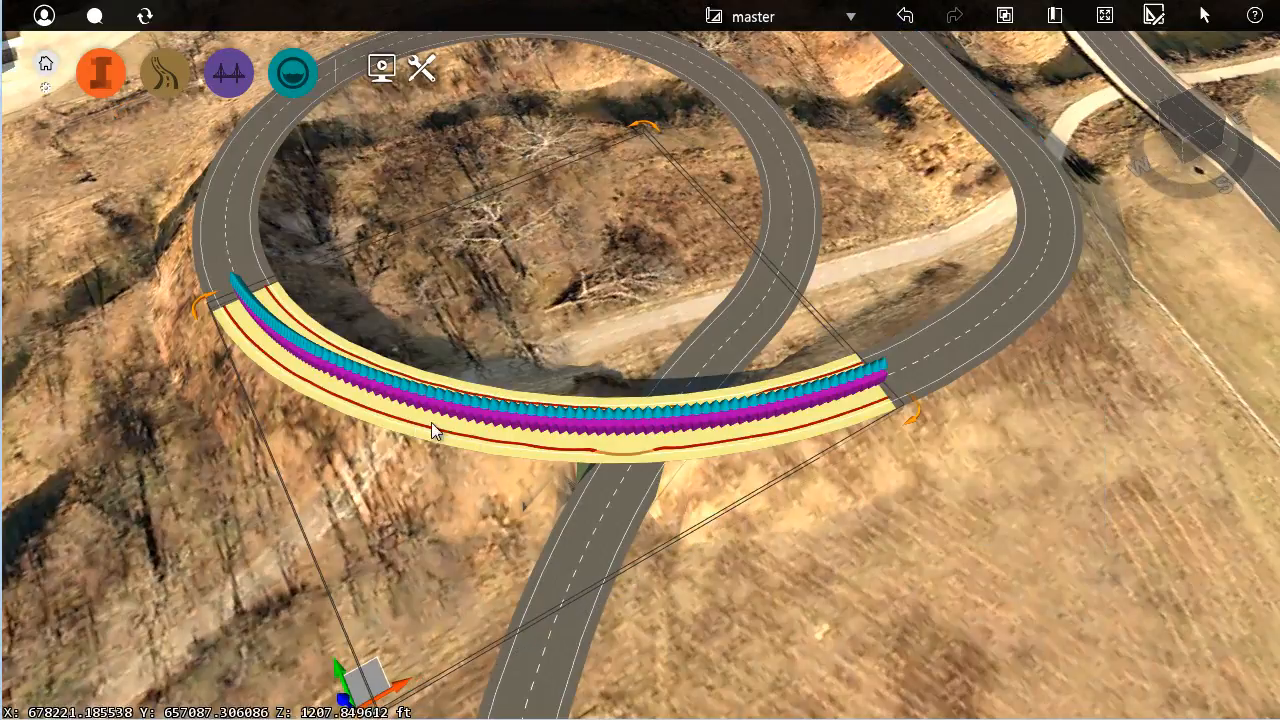
pyautogui.rightClick(436, 430)
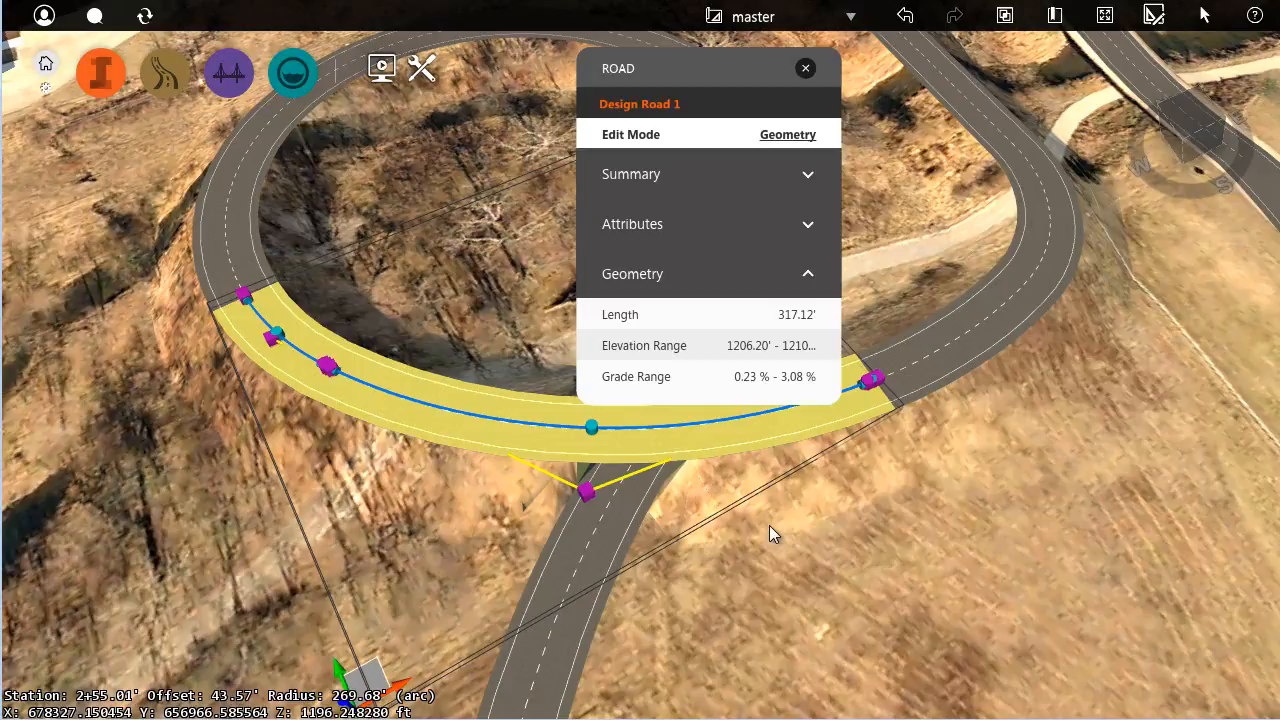
pyautogui.moveTo(790, 482)
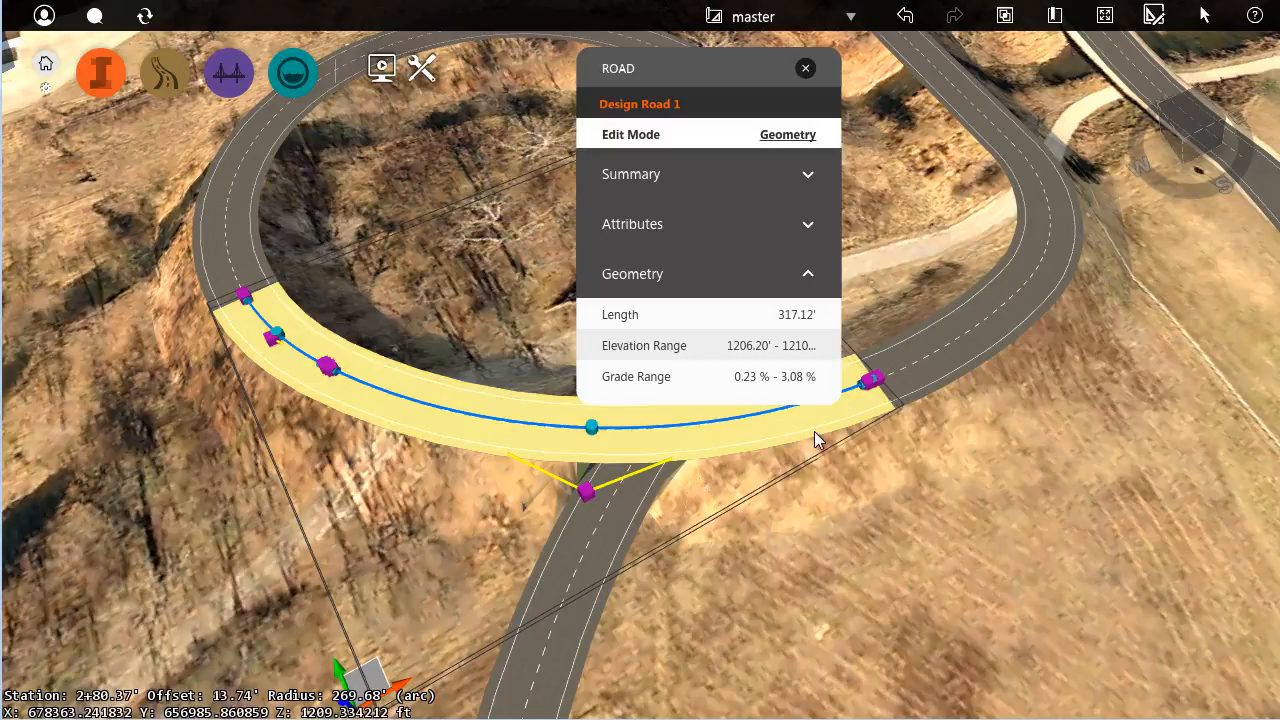
# Add a bridge over Design Road 1's curved stretch, accepting the default station range.
pyautogui.rightClick(818, 436)
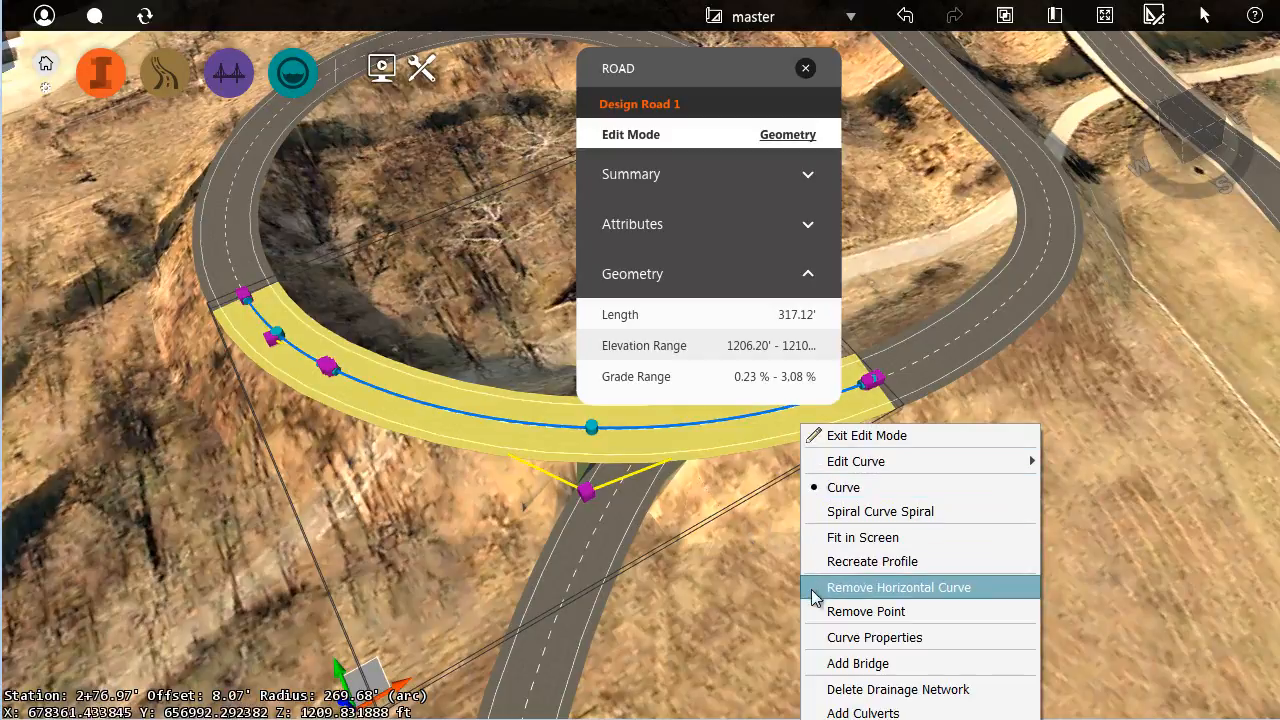
pyautogui.click(898, 588)
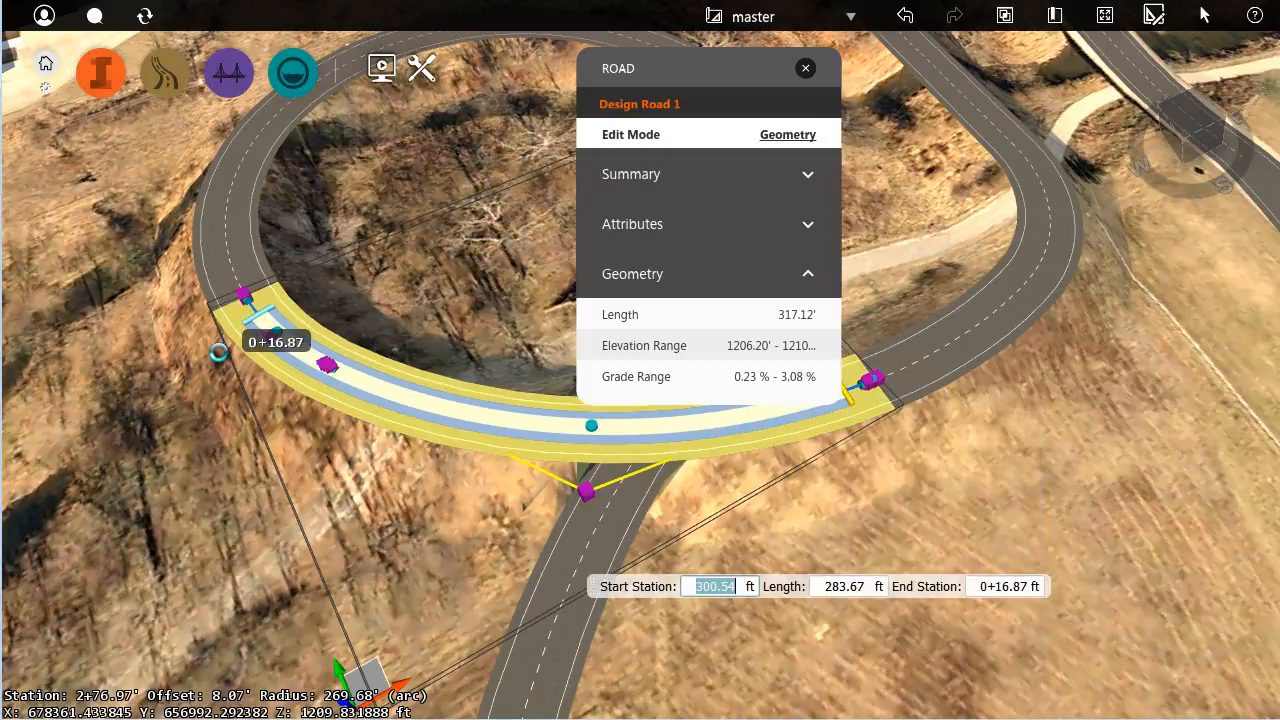
pyautogui.click(804, 68)
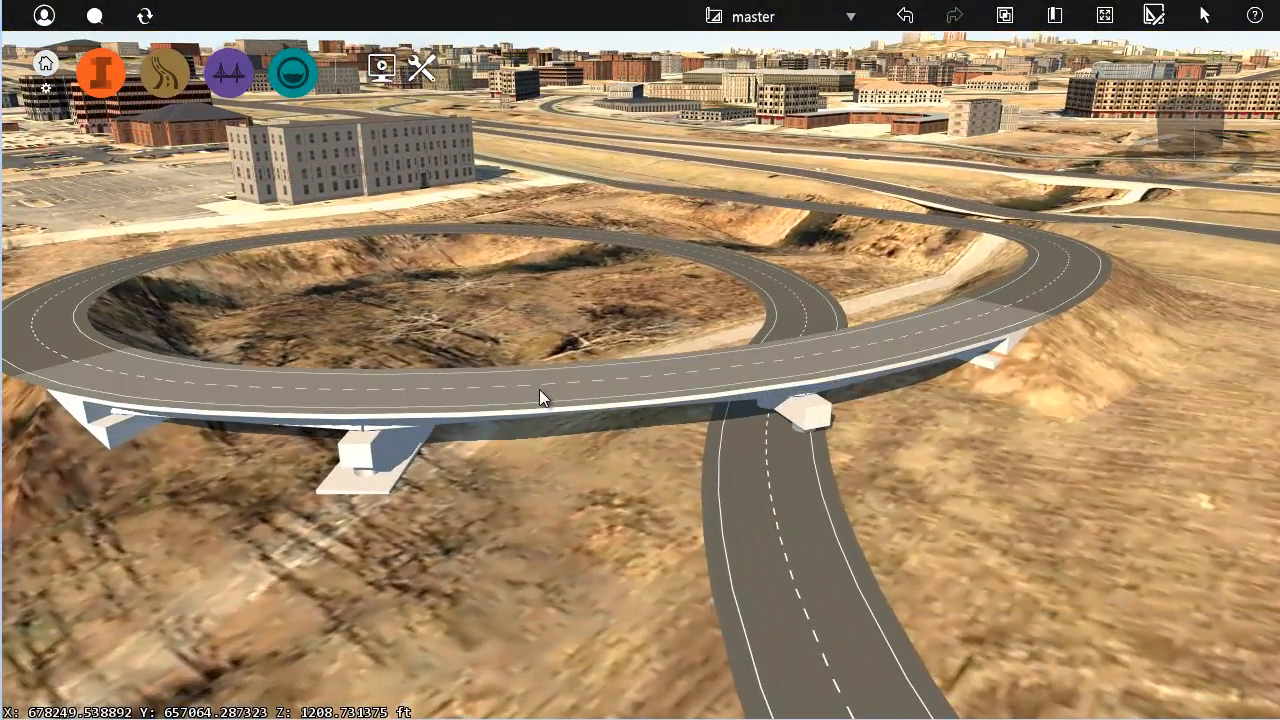
# Change Bridge 1's girder type from Precast I to Steel Plate and view the regenerated overpass.
pyautogui.click(540, 390)
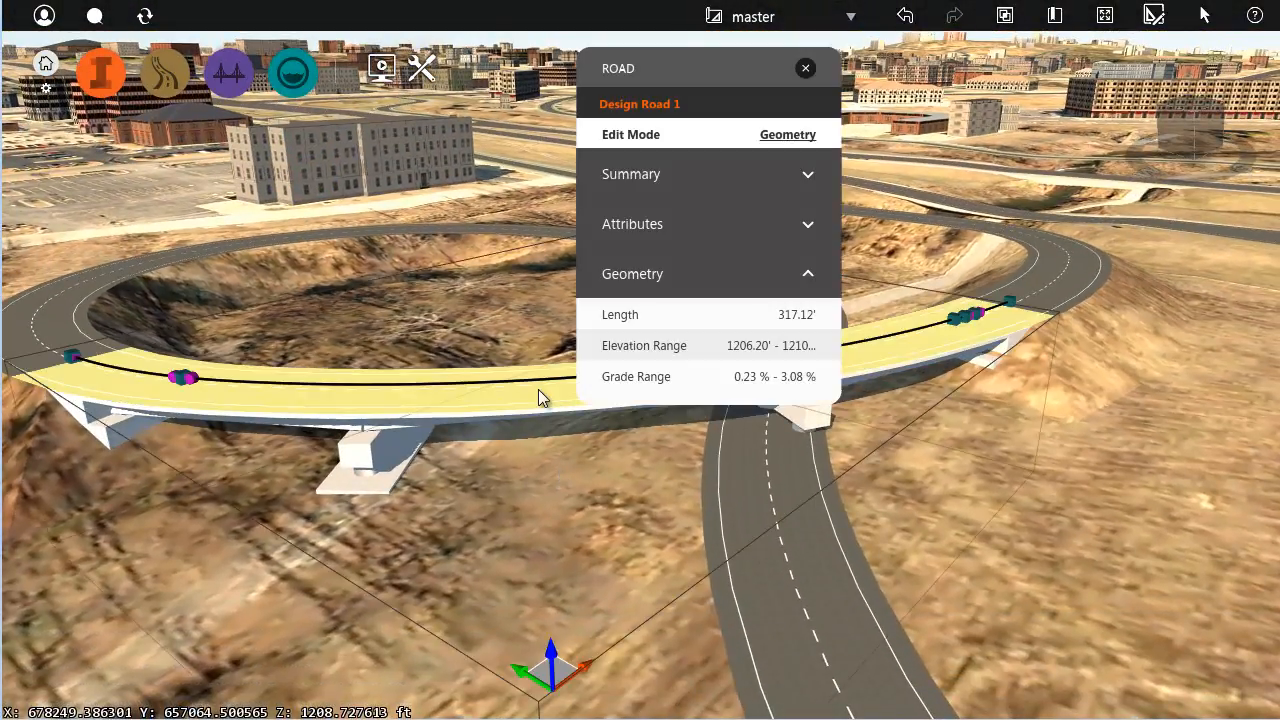
pyautogui.click(804, 68)
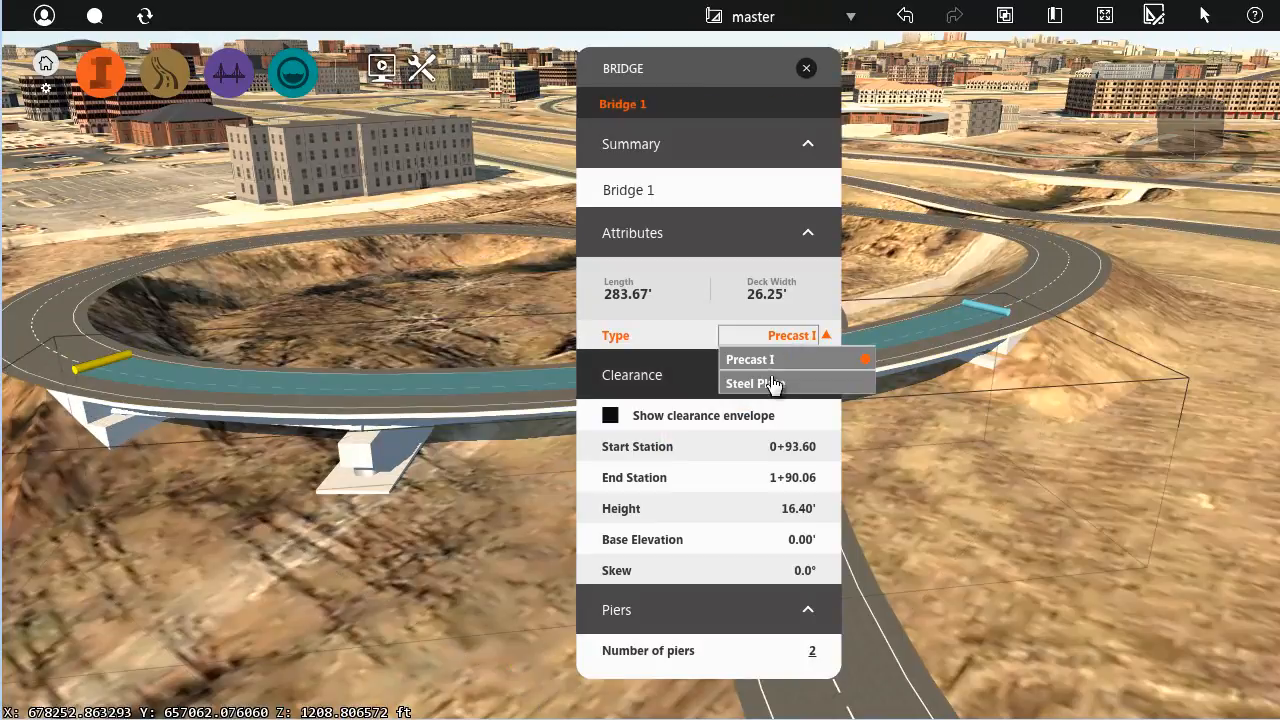
pyautogui.click(806, 68)
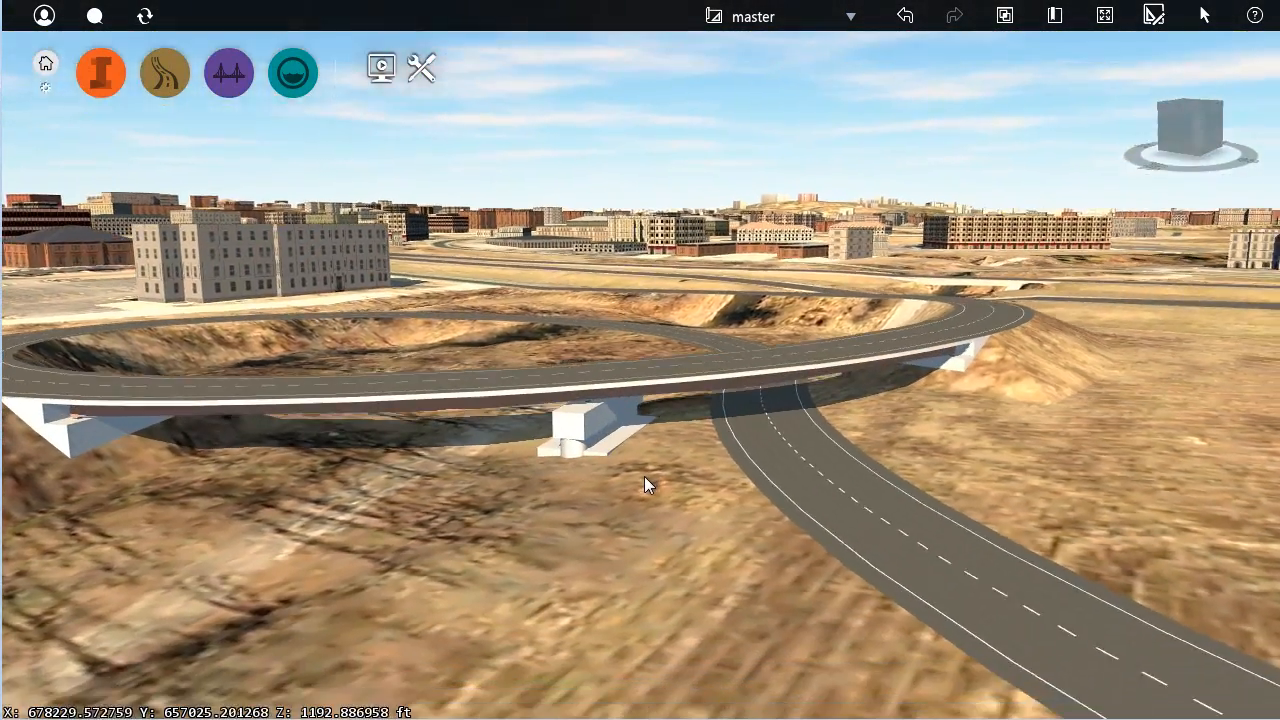
pyautogui.moveTo(644, 486); pyautogui.dragTo(700, 558)
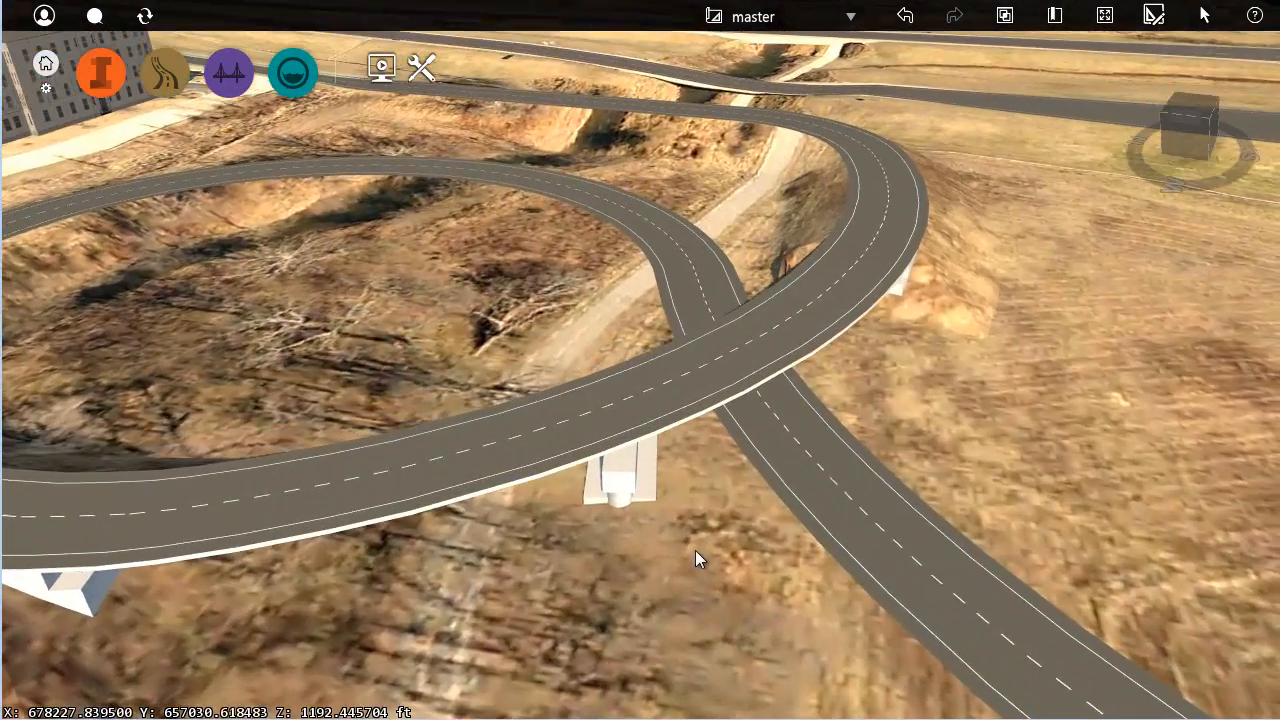